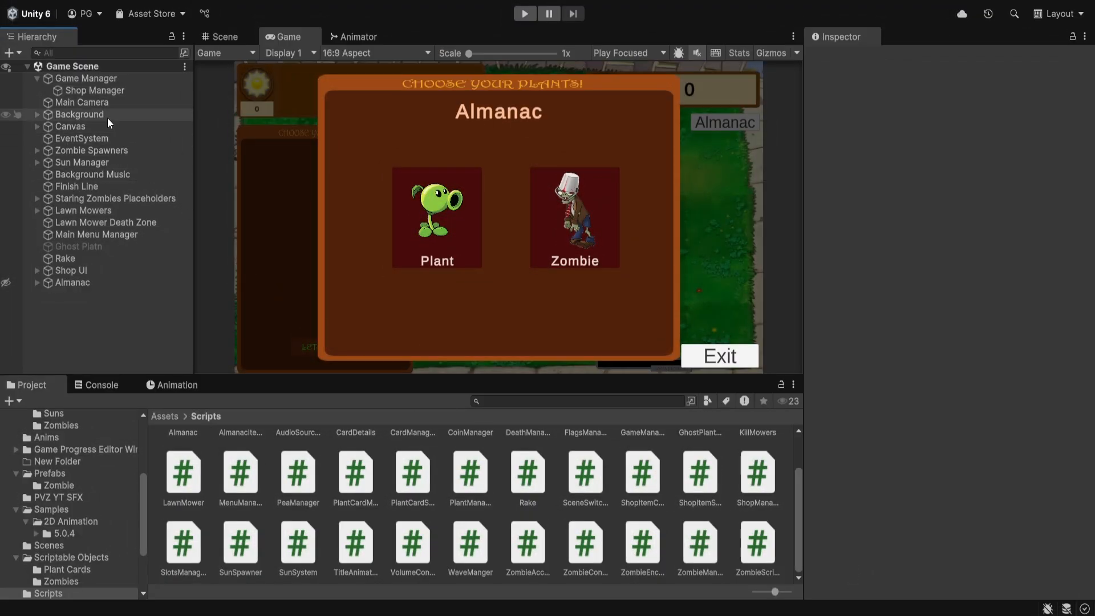
Create an empty child 'Encountered Zombies Manager' under Game Manager and attach the ZombieEncounteredManager script
left_click(87, 78)
type("Encountered")
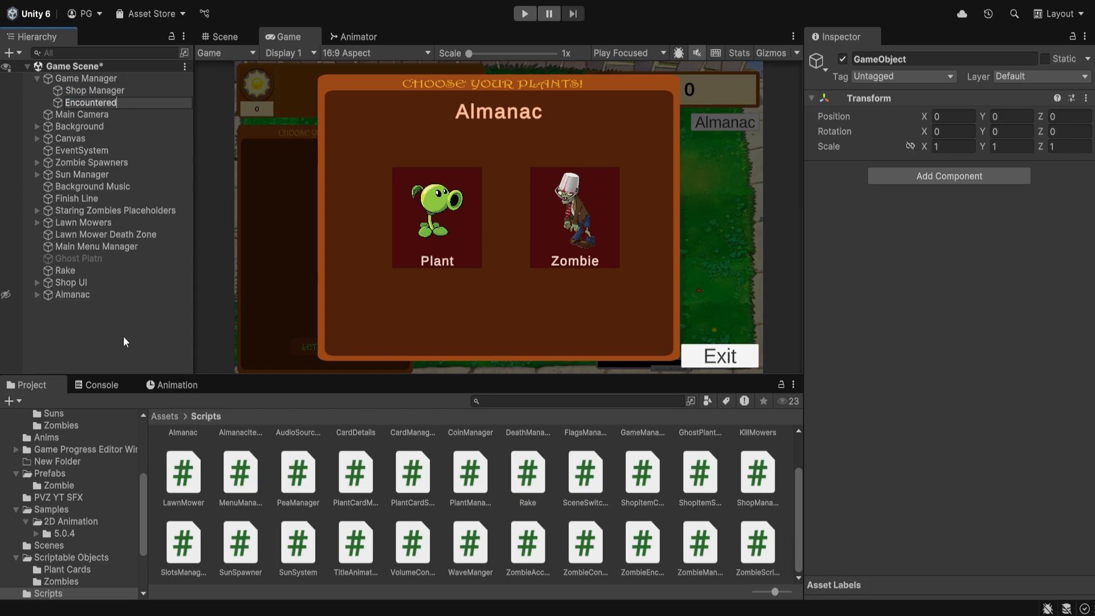
type("Zombie")
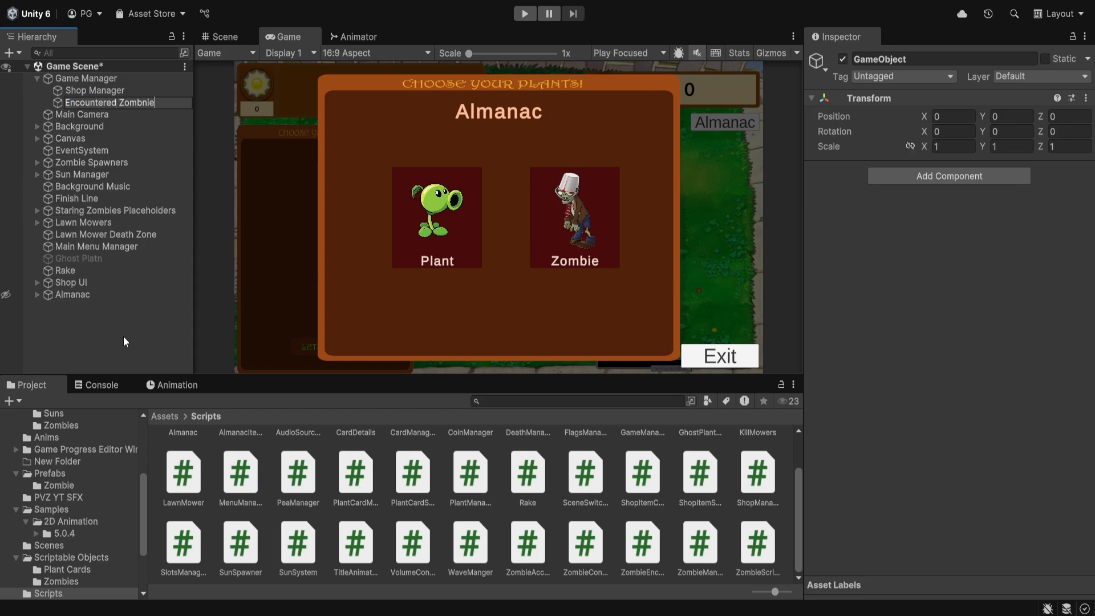
type("mama")
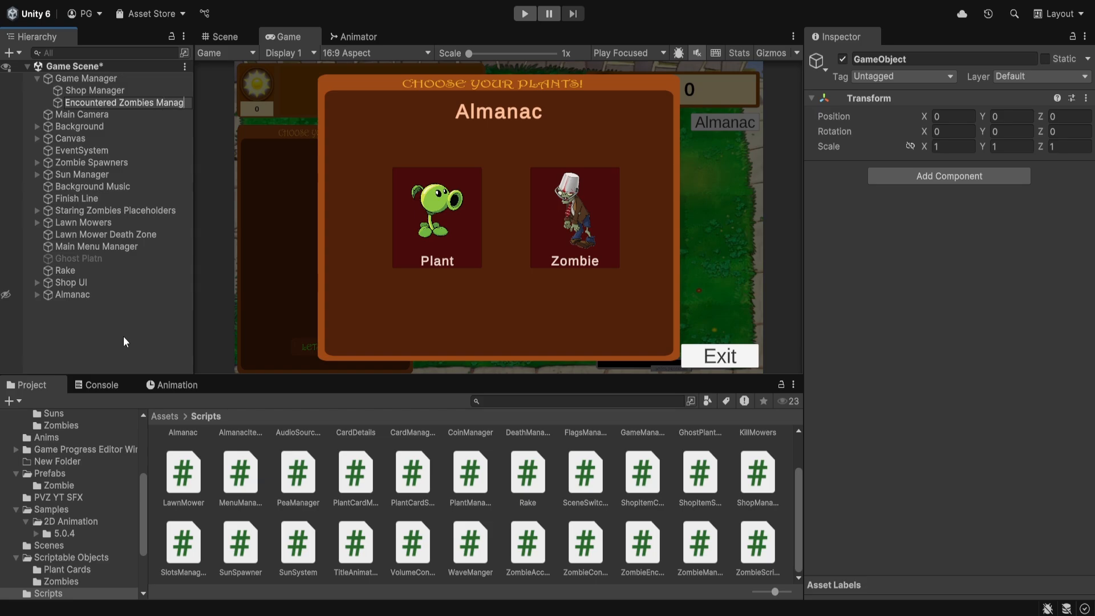
left_click(124, 102)
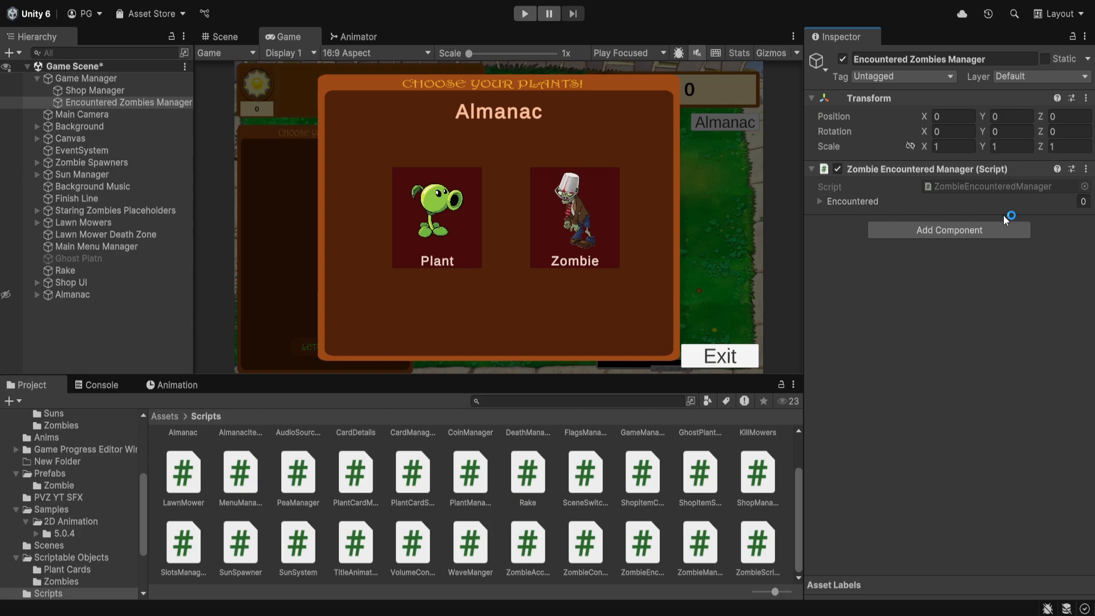
Expand the Encountered list, size it to 3 and enter 'Zombie' as the first element
left_click(819, 201)
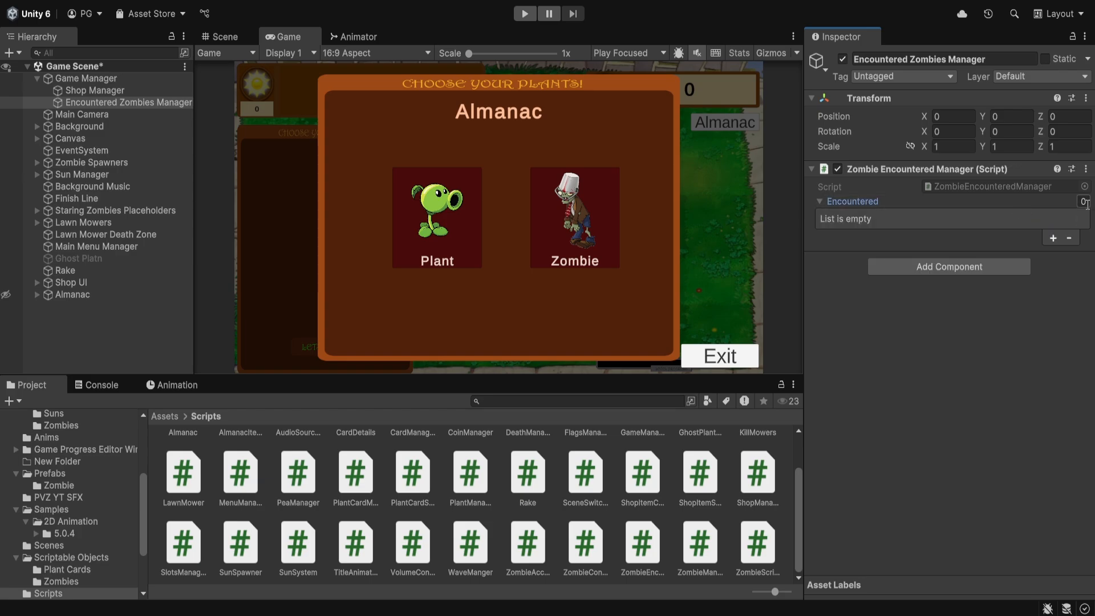
left_click(1080, 201)
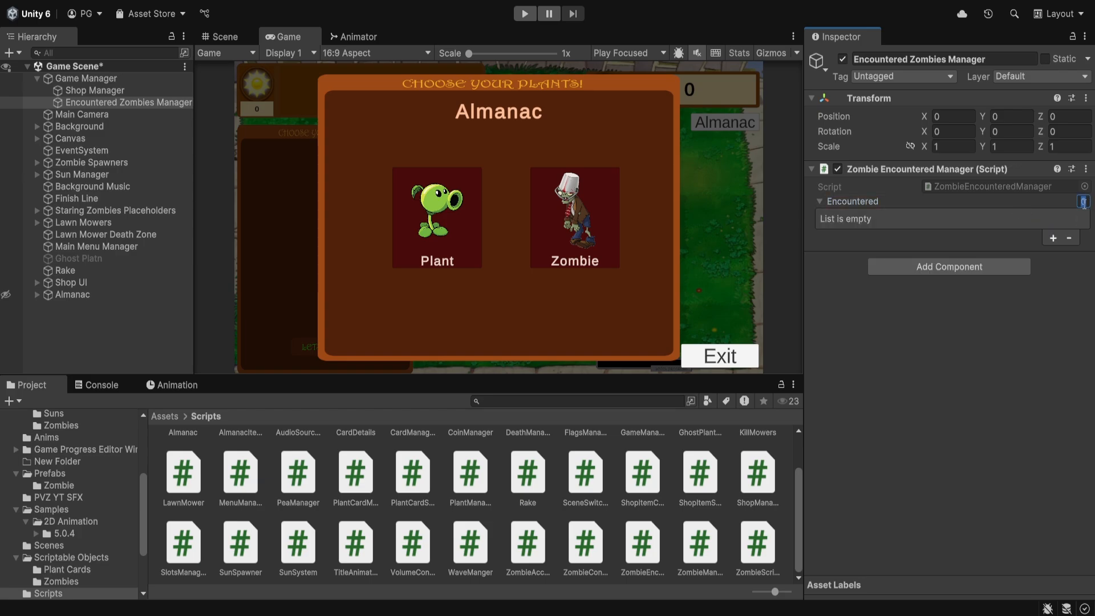
type("3")
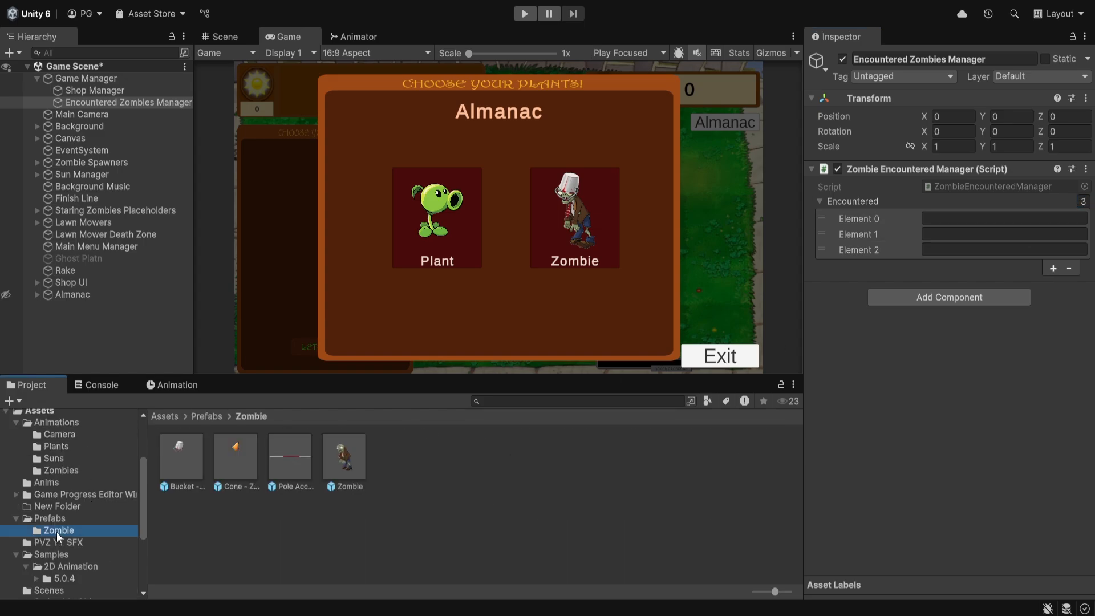
left_click(1004, 217)
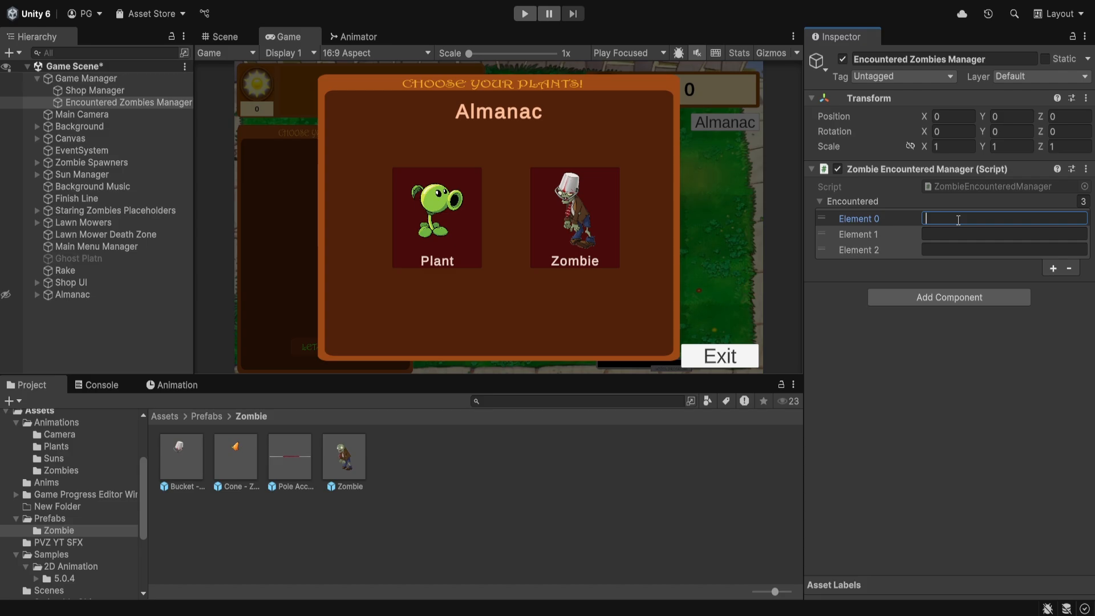
type("Zombie")
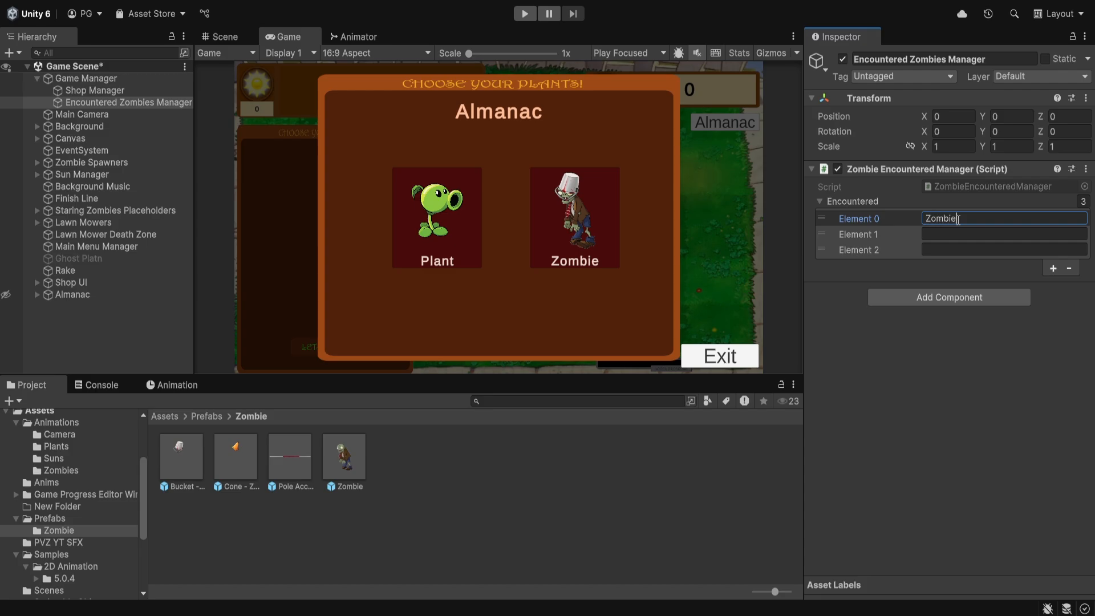
left_click(1004, 233)
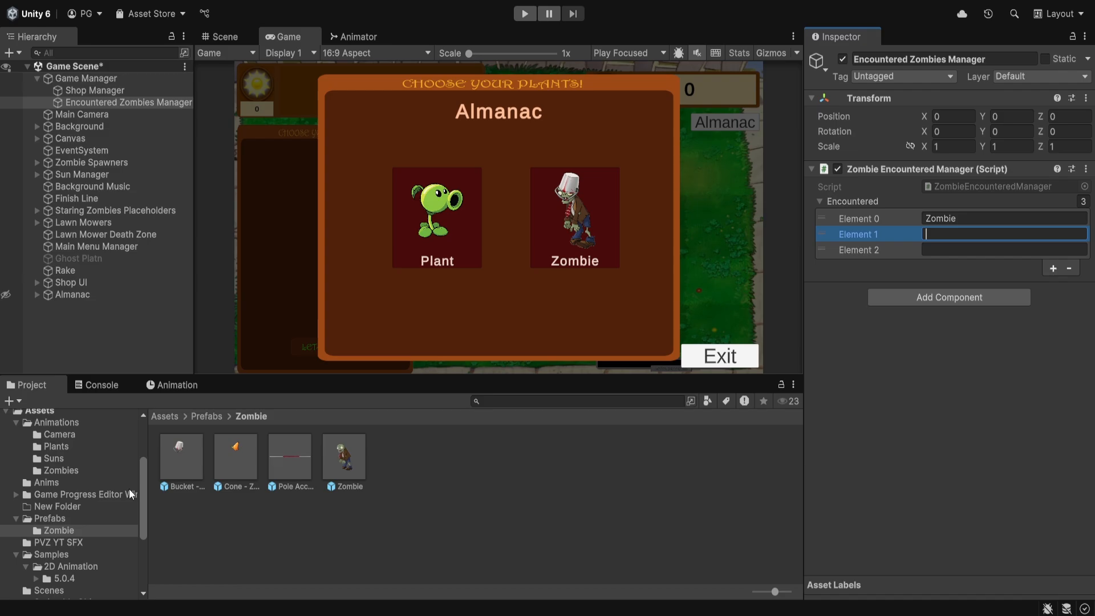
Check the Default and Cone Head zombie asset names in the scriptable objects folder, then return to the manager and show the console
scroll("down", 3)
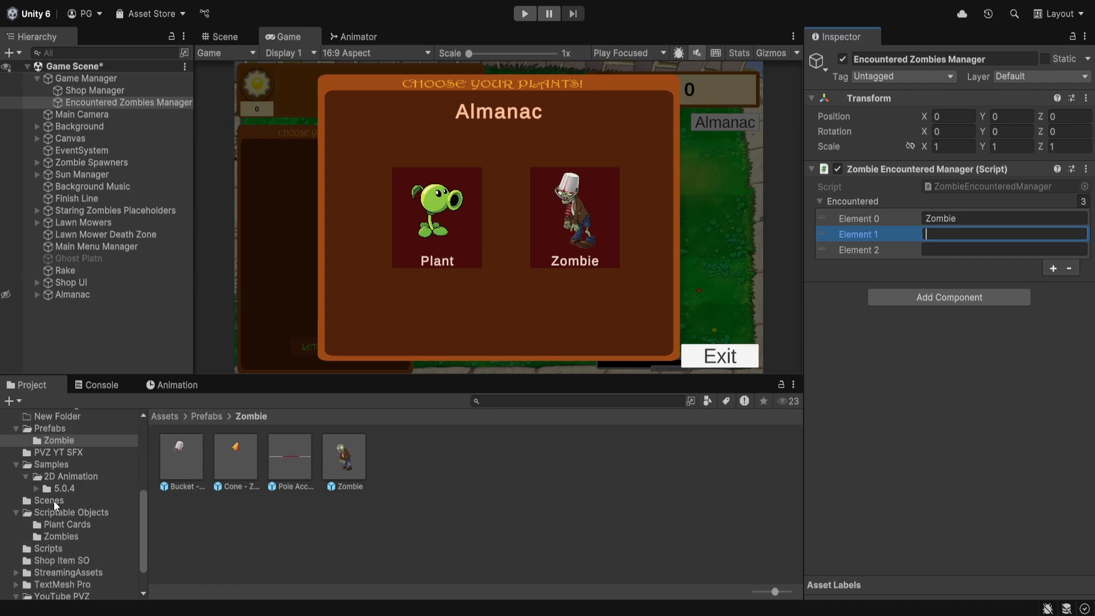
left_click(61, 536)
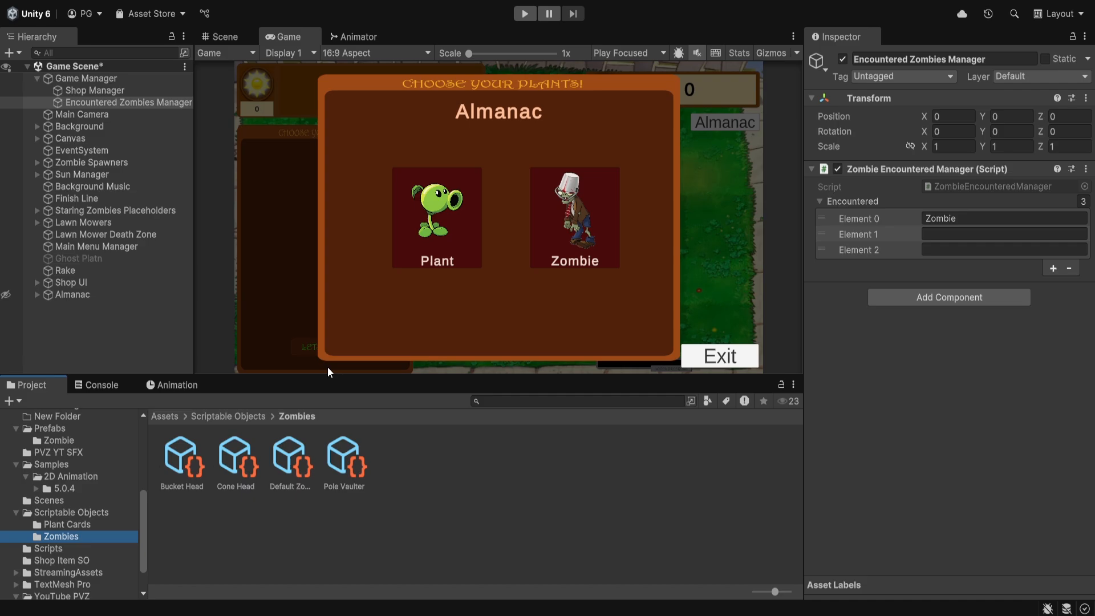
left_click(290, 458)
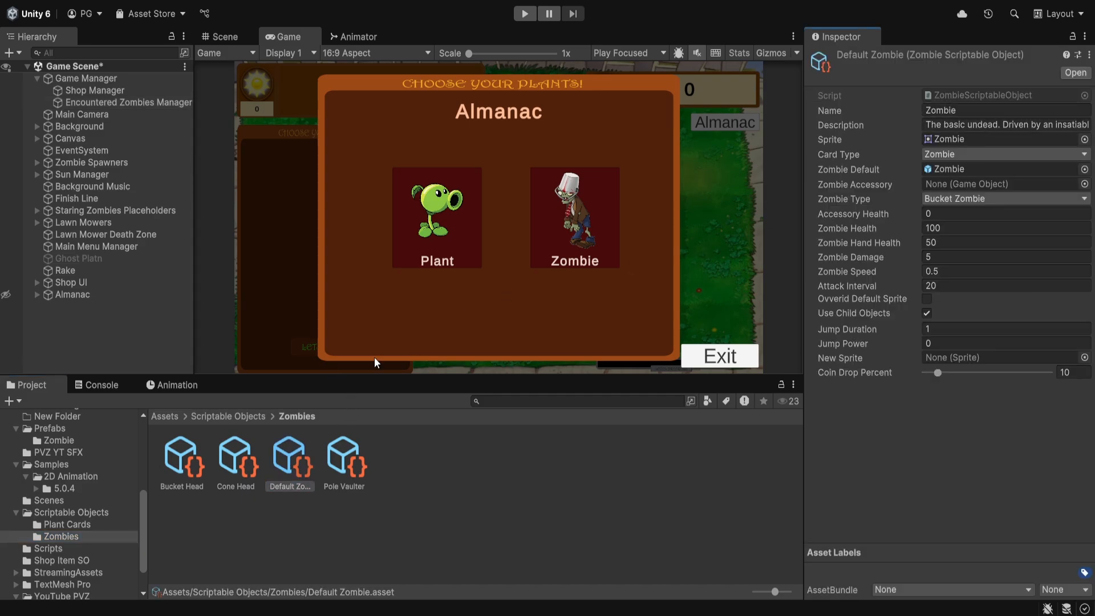
left_click(234, 456)
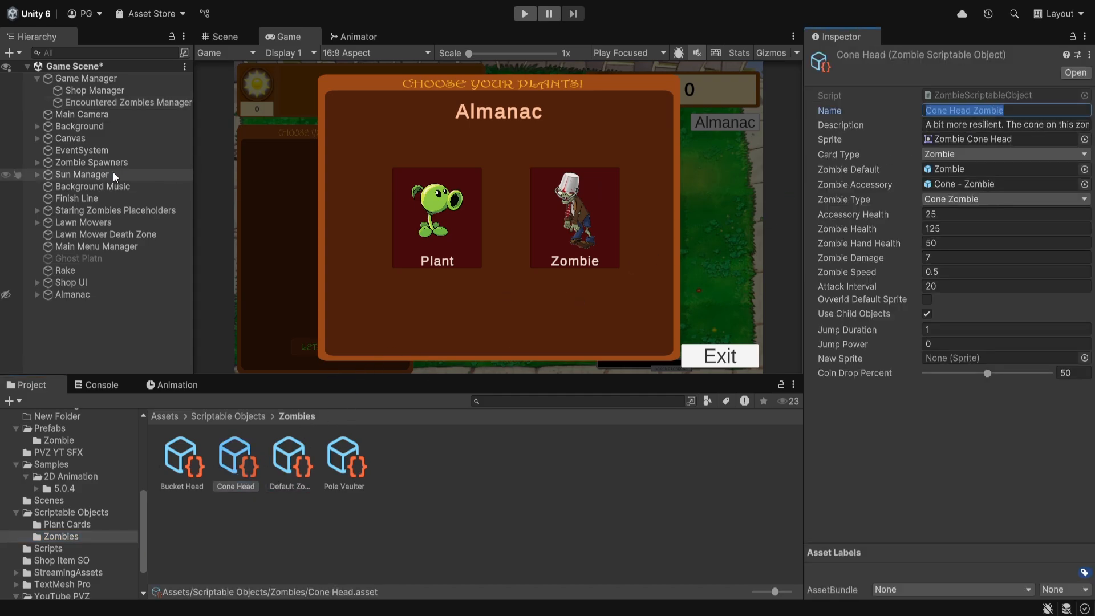
left_click(128, 102)
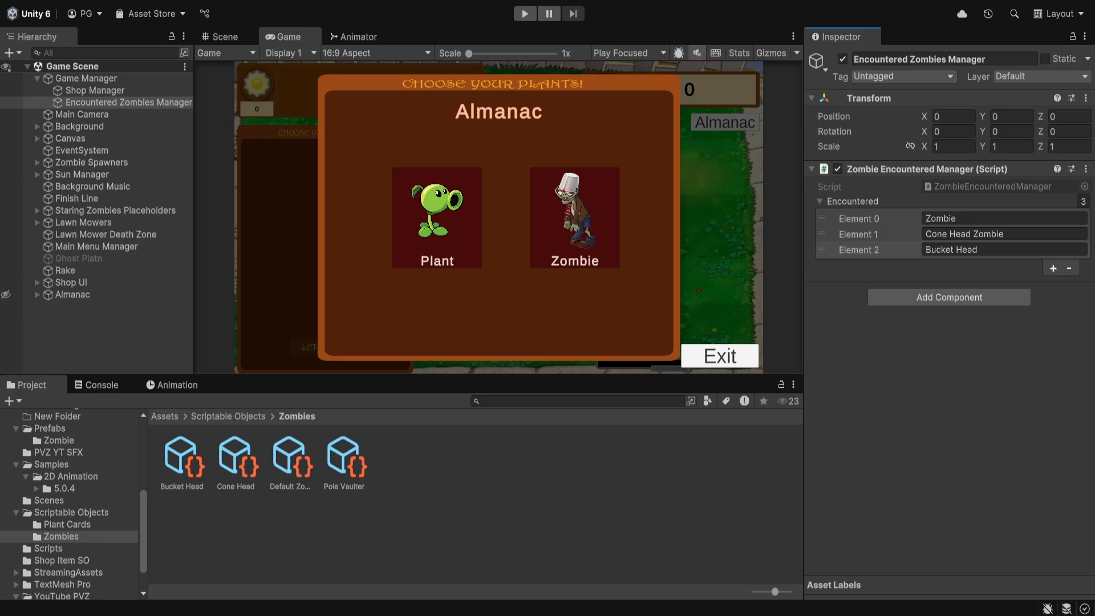
left_click(101, 385)
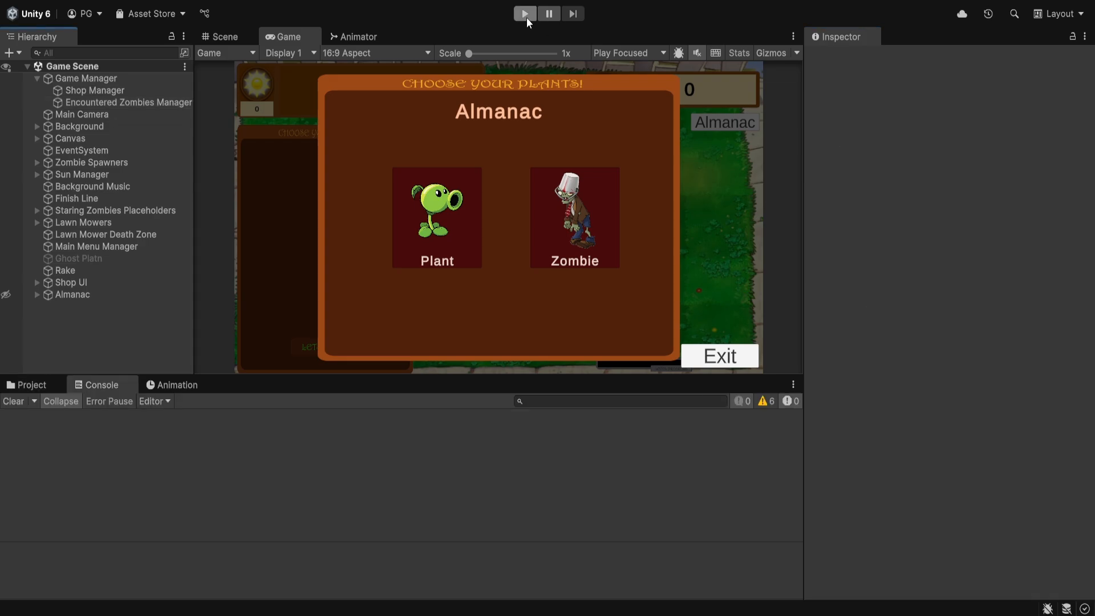
Enter play mode, go to the almanac's Zombie section and view a zombie card's description
left_click(524, 14)
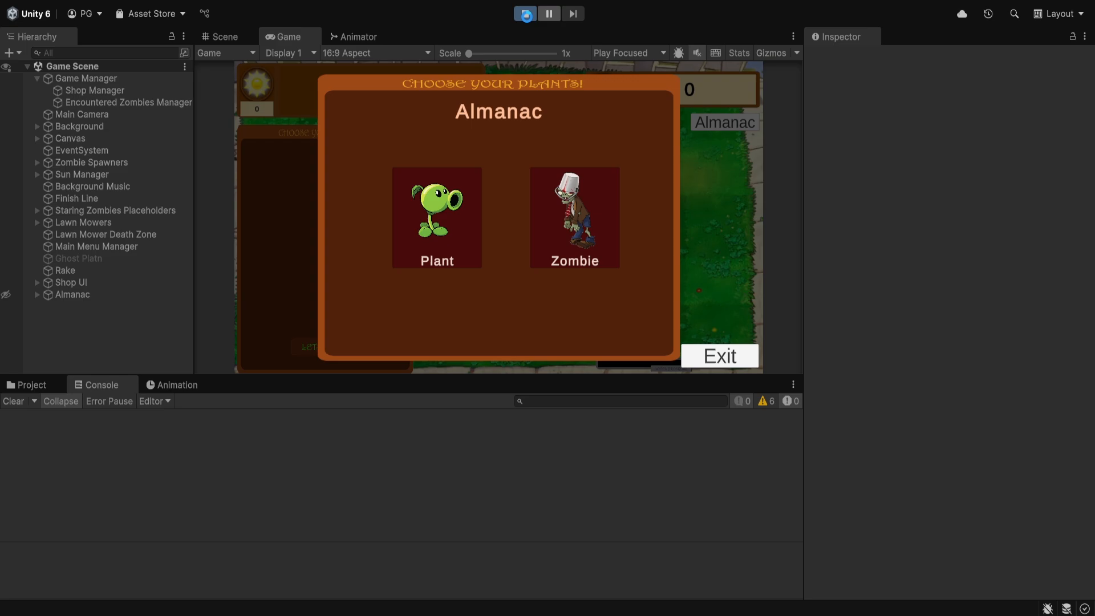
left_click(524, 14)
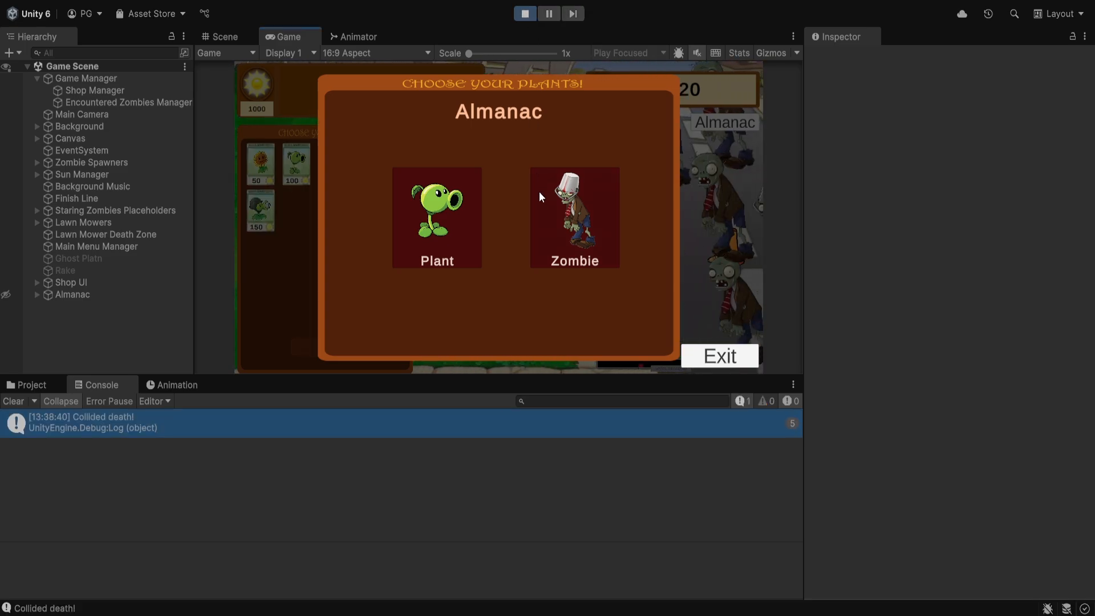
left_click(437, 217)
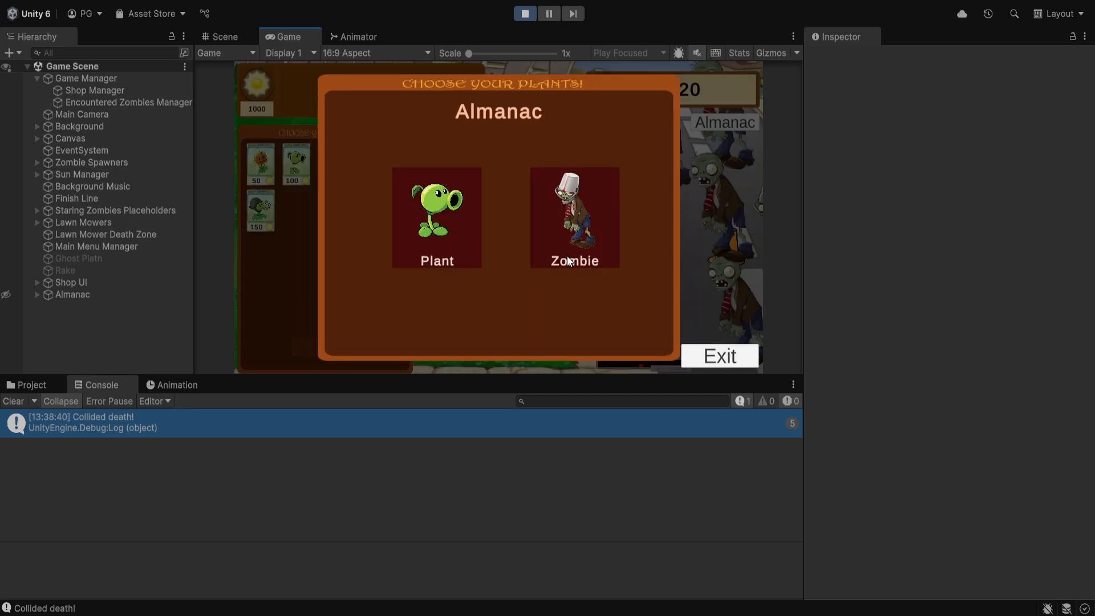
left_click(574, 217)
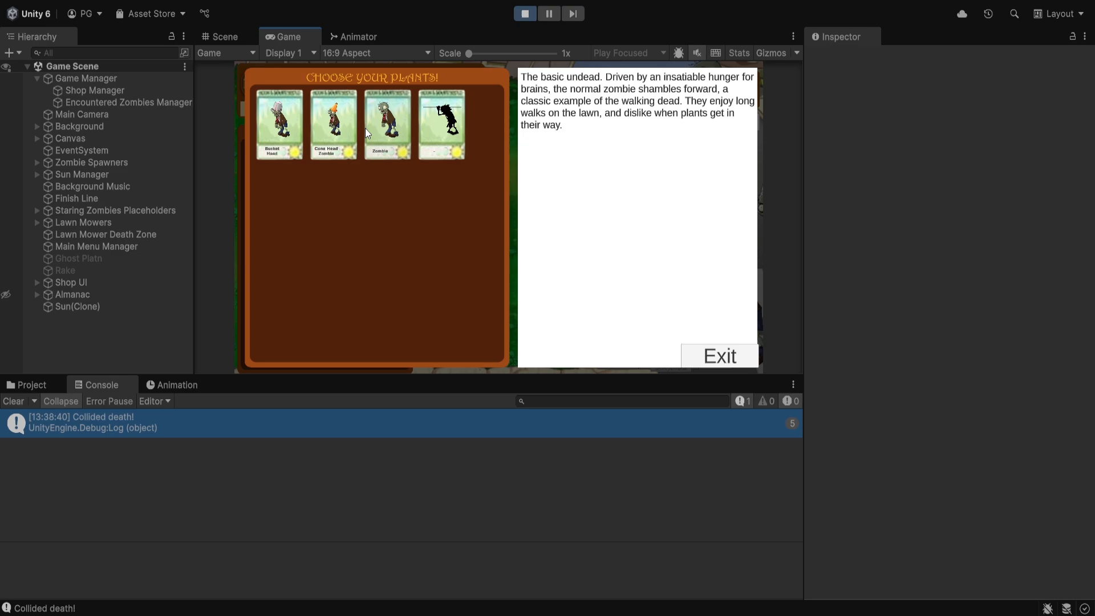
left_click(442, 121)
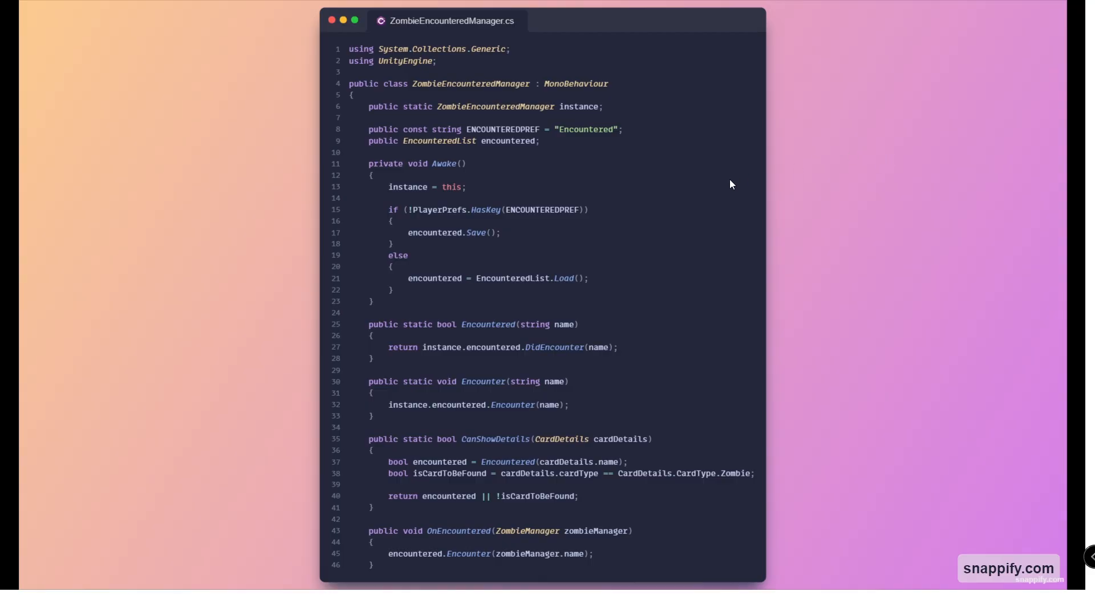
mouse_move(495, 153)
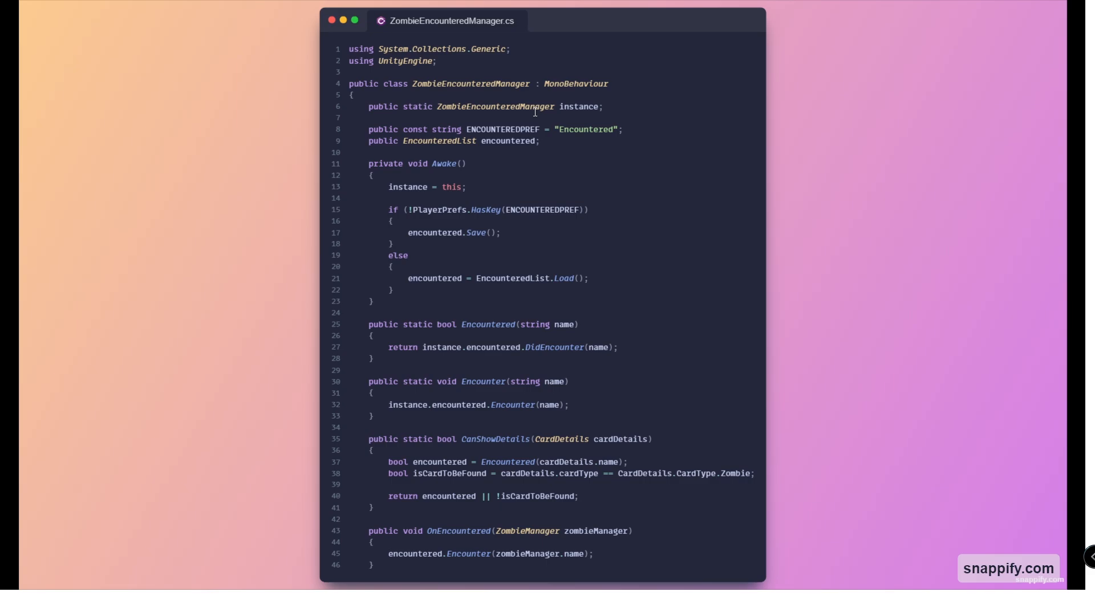
mouse_move(517, 103)
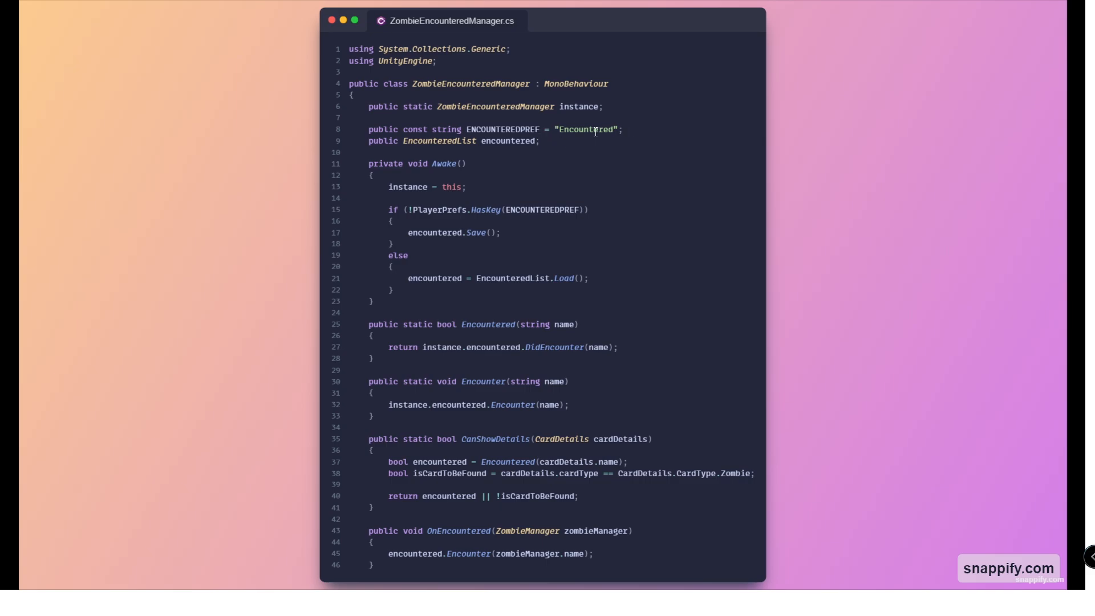
mouse_move(472, 181)
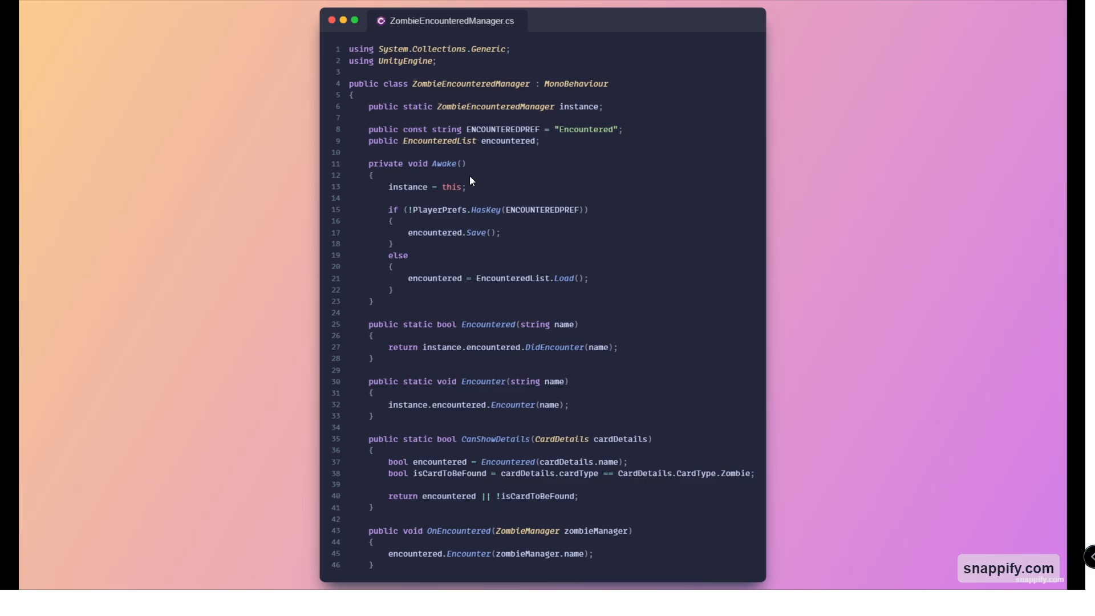
mouse_move(454, 183)
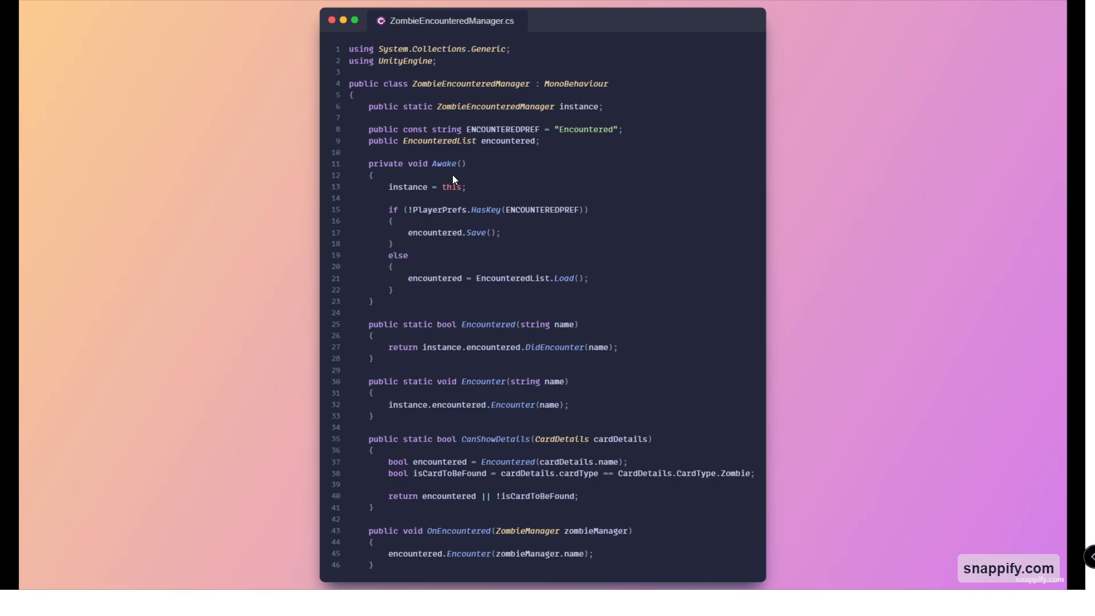
mouse_move(435, 373)
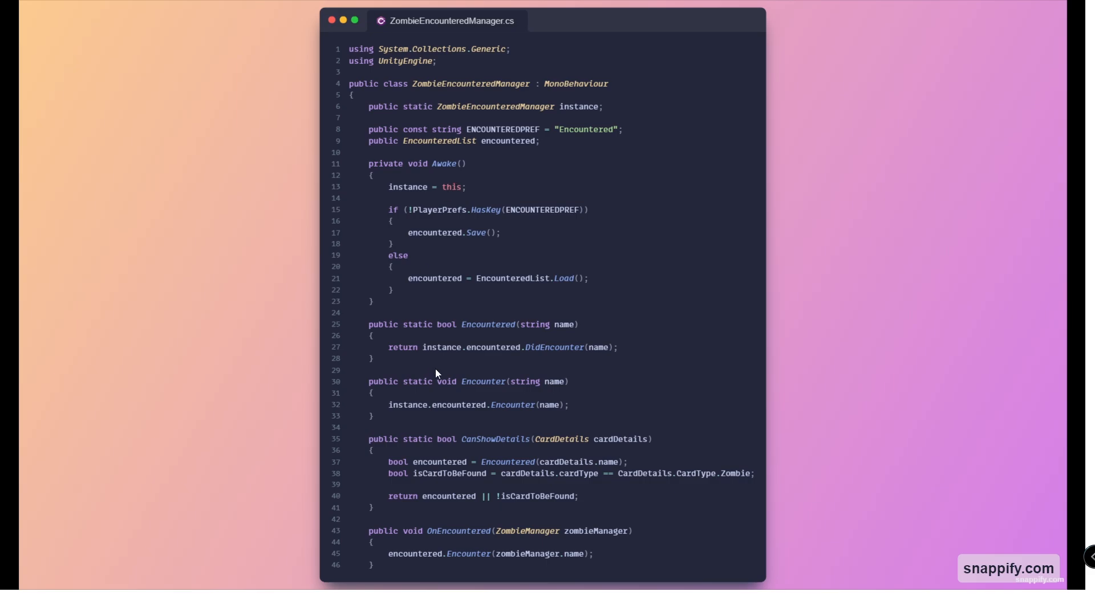
mouse_move(547, 237)
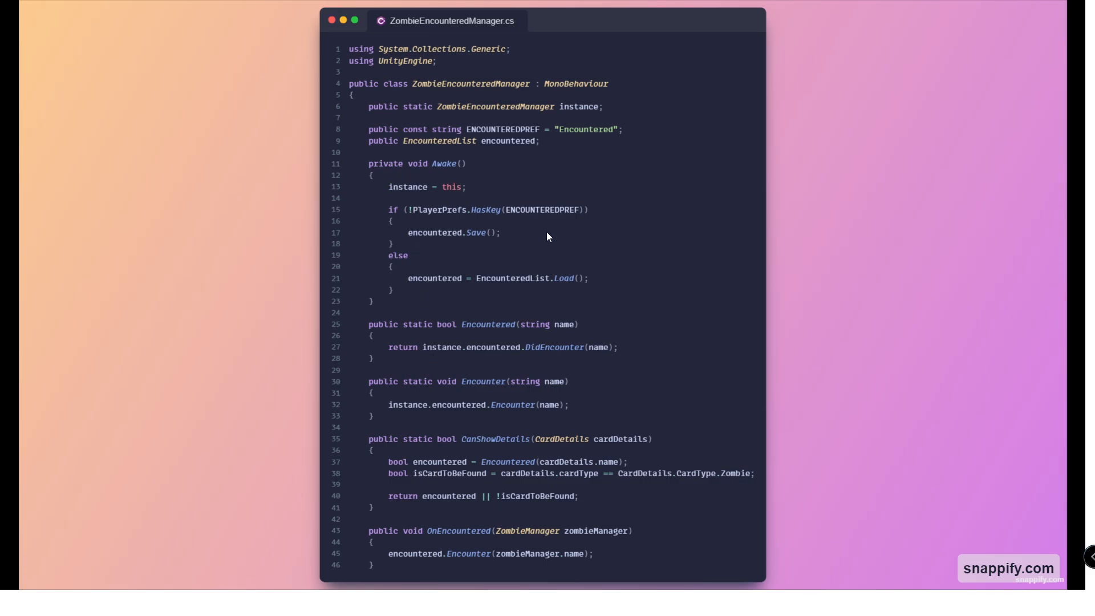
mouse_move(402, 328)
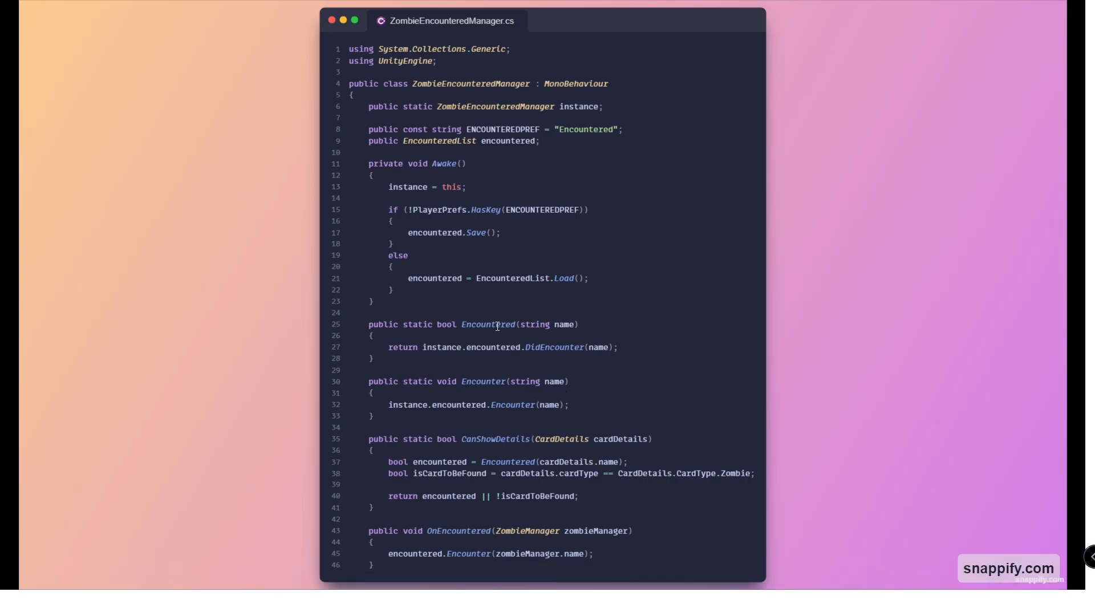
mouse_move(534, 340)
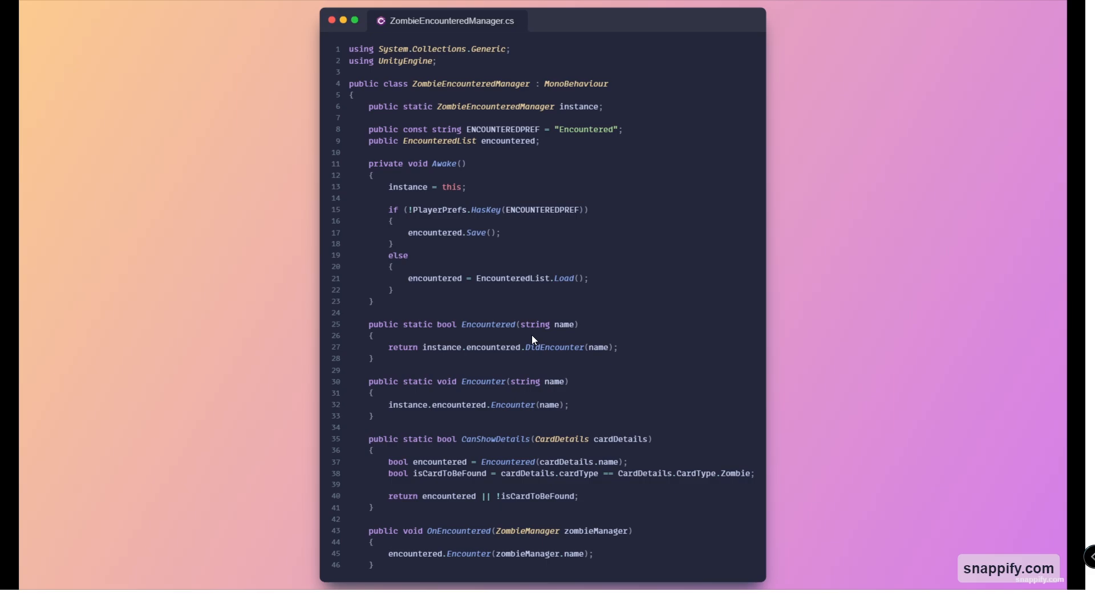
mouse_move(463, 342)
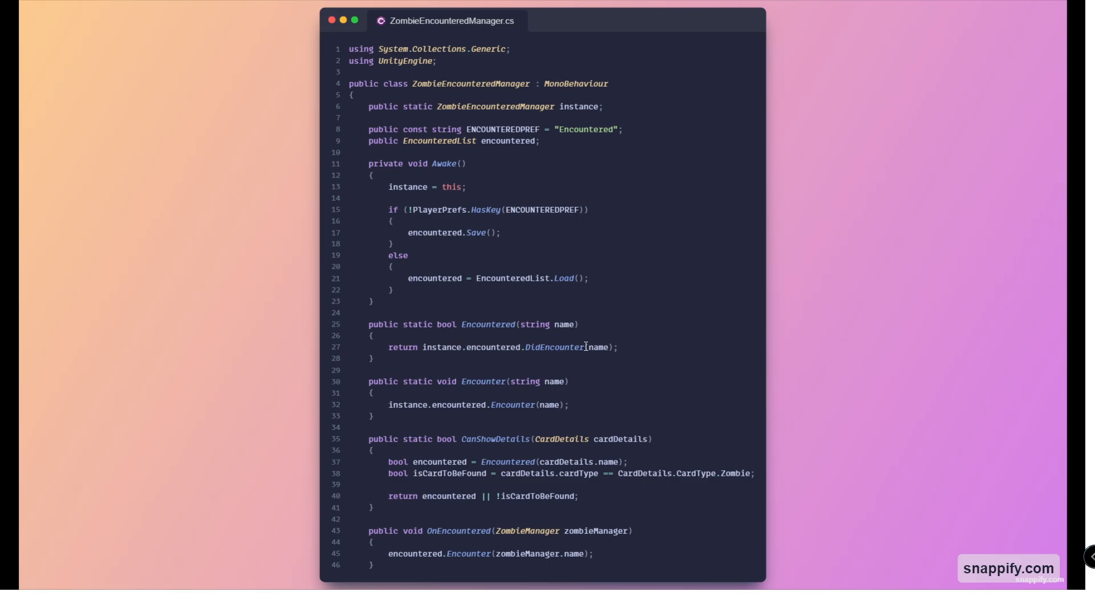
mouse_move(640, 460)
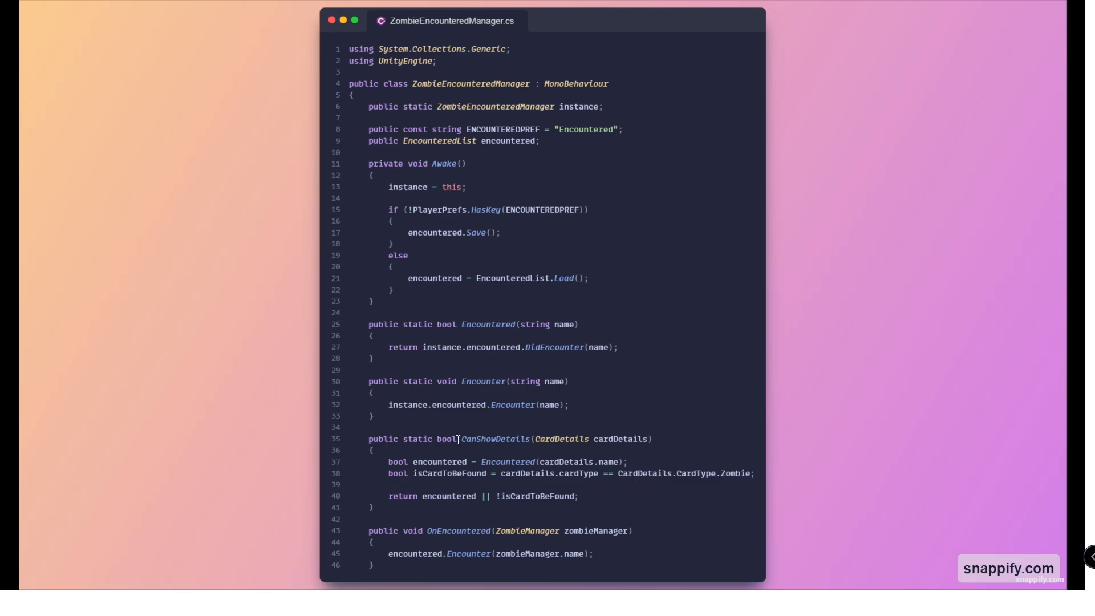
mouse_move(489, 454)
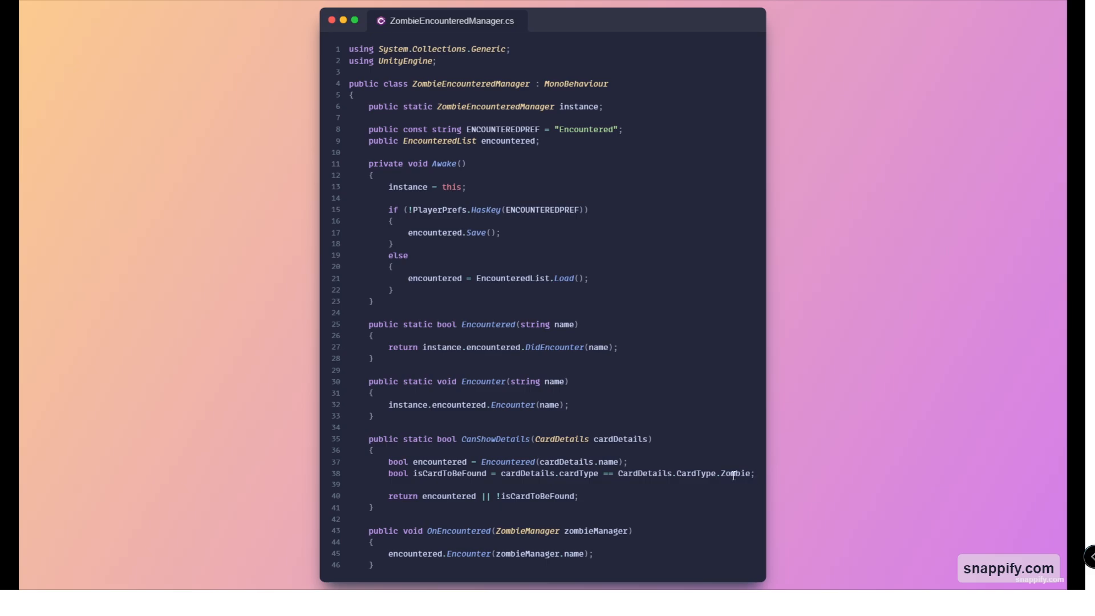
mouse_move(514, 491)
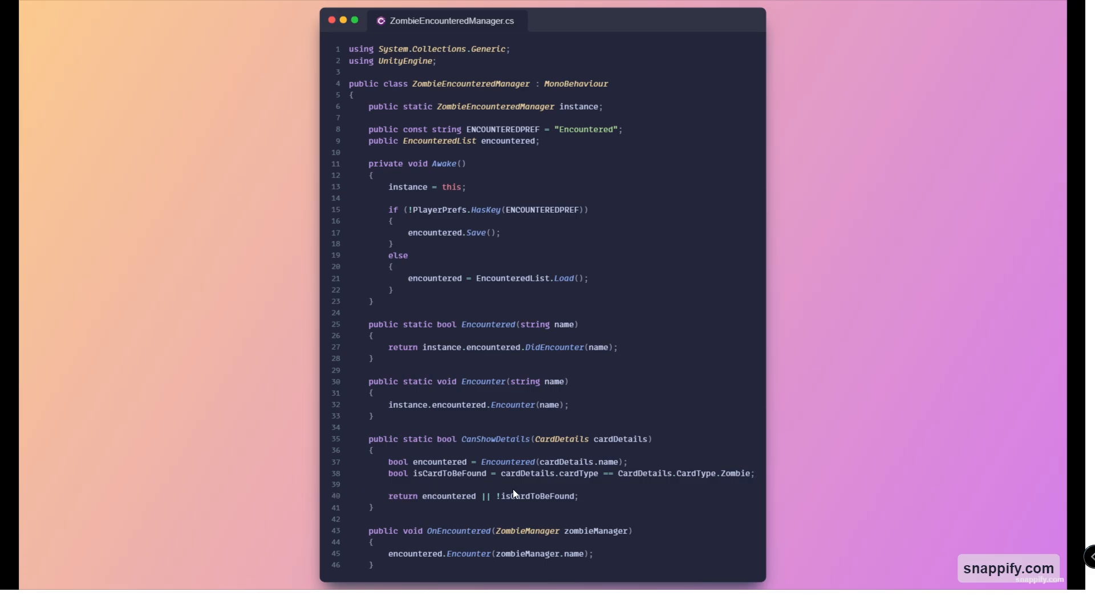
mouse_move(438, 461)
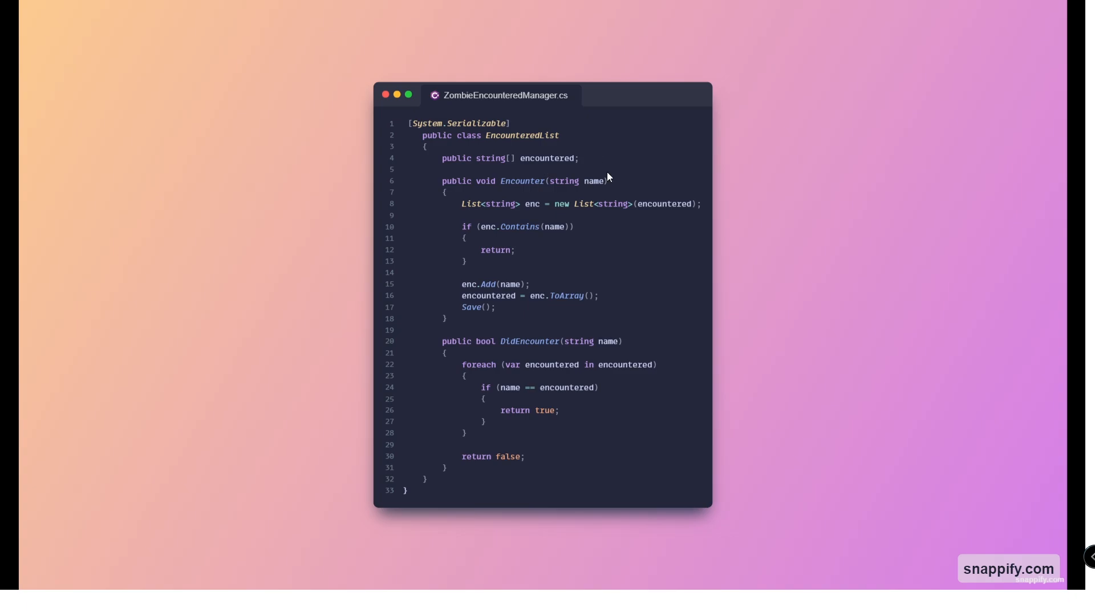
mouse_move(581, 176)
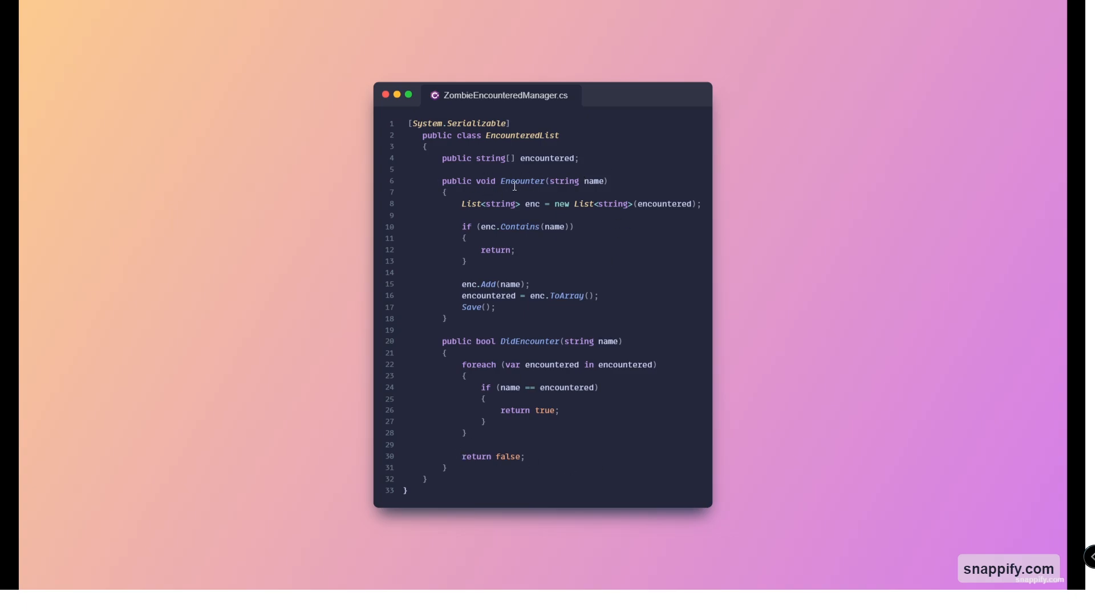
mouse_move(593, 199)
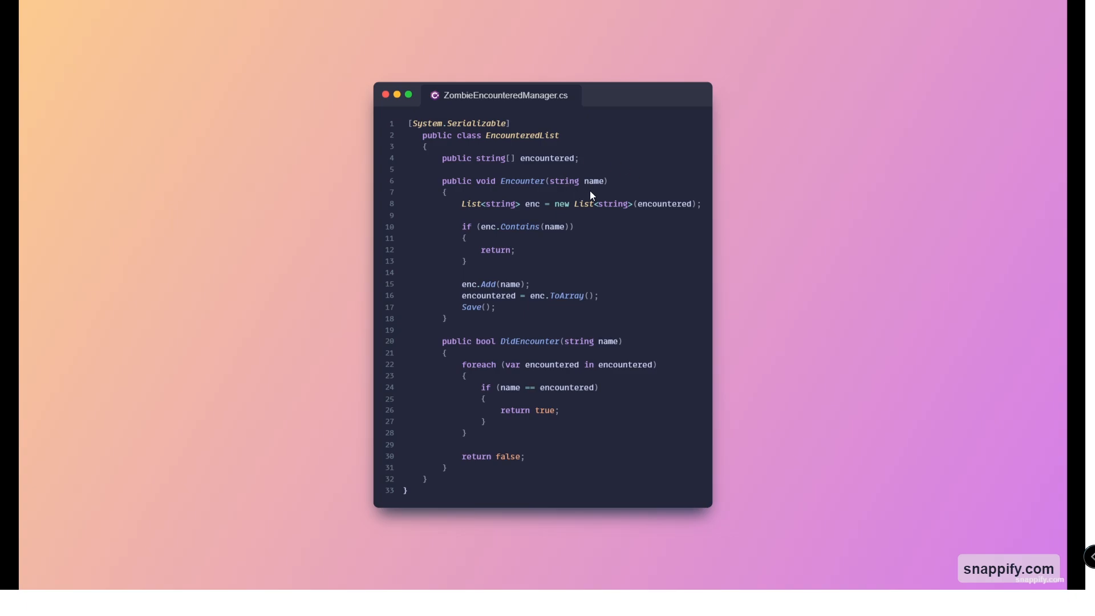
mouse_move(566, 161)
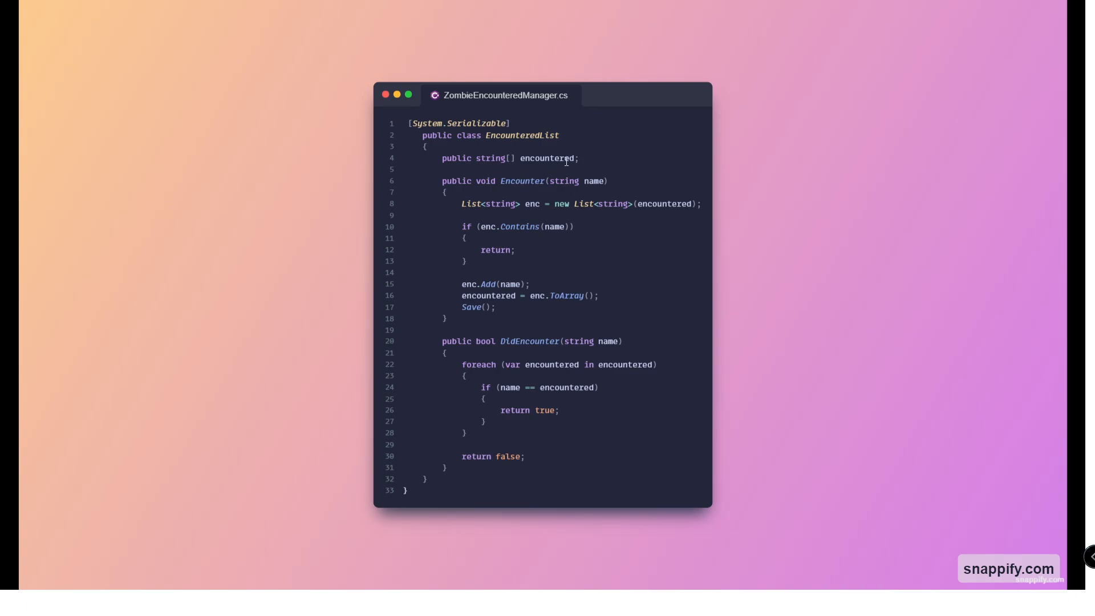
mouse_move(474, 362)
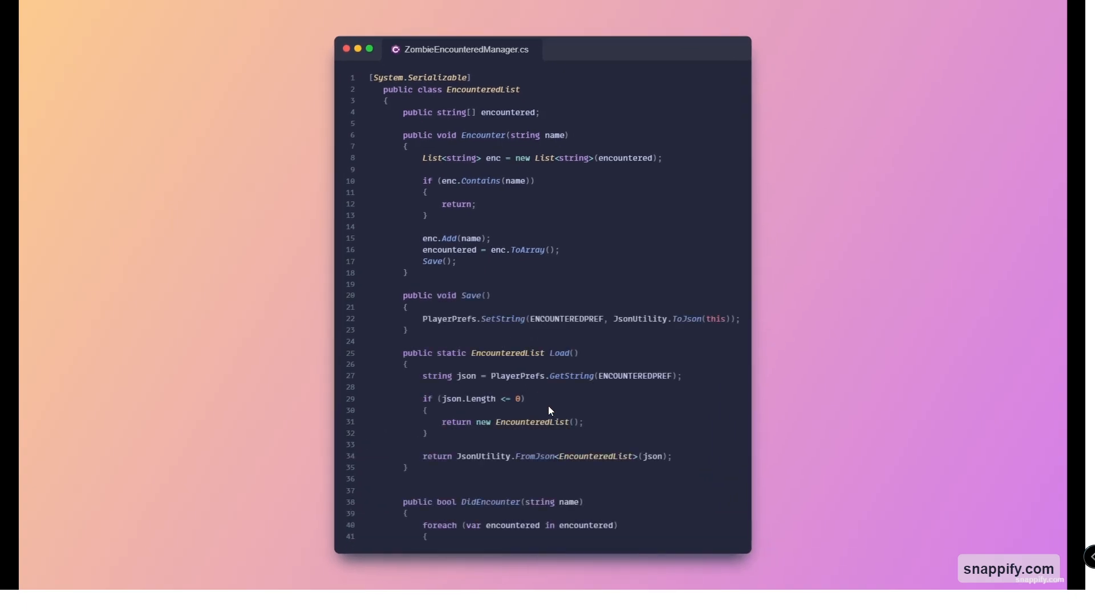
mouse_move(428, 311)
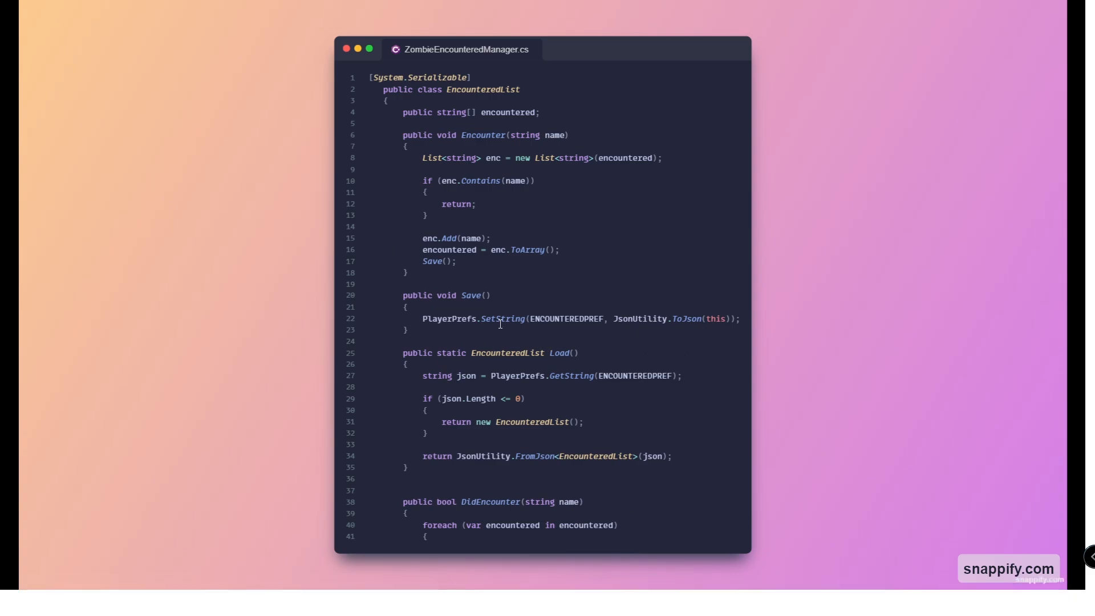
mouse_move(500, 354)
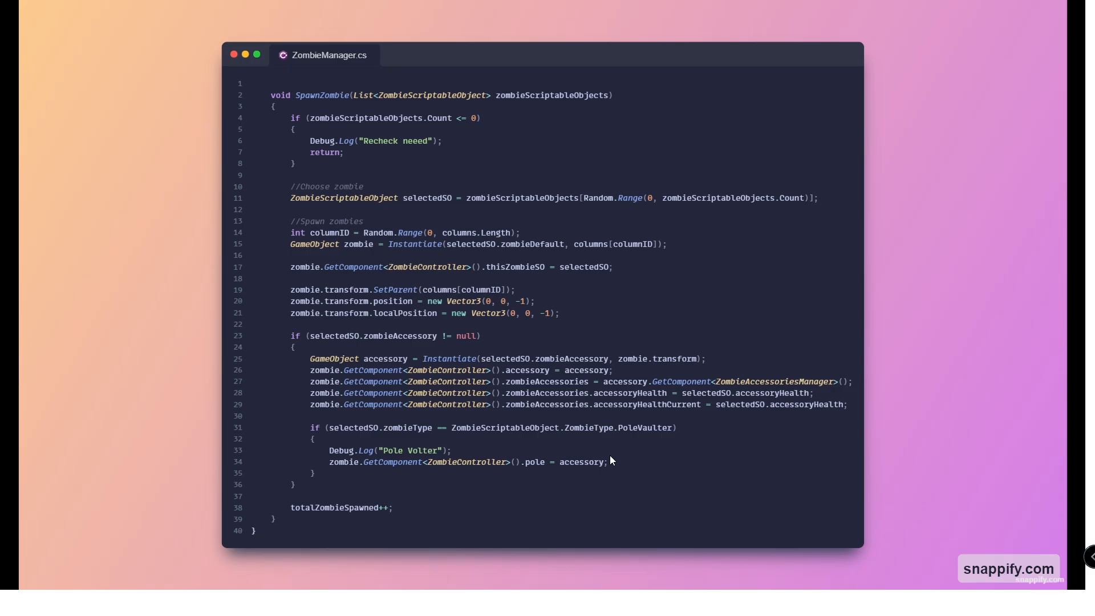
mouse_move(363, 144)
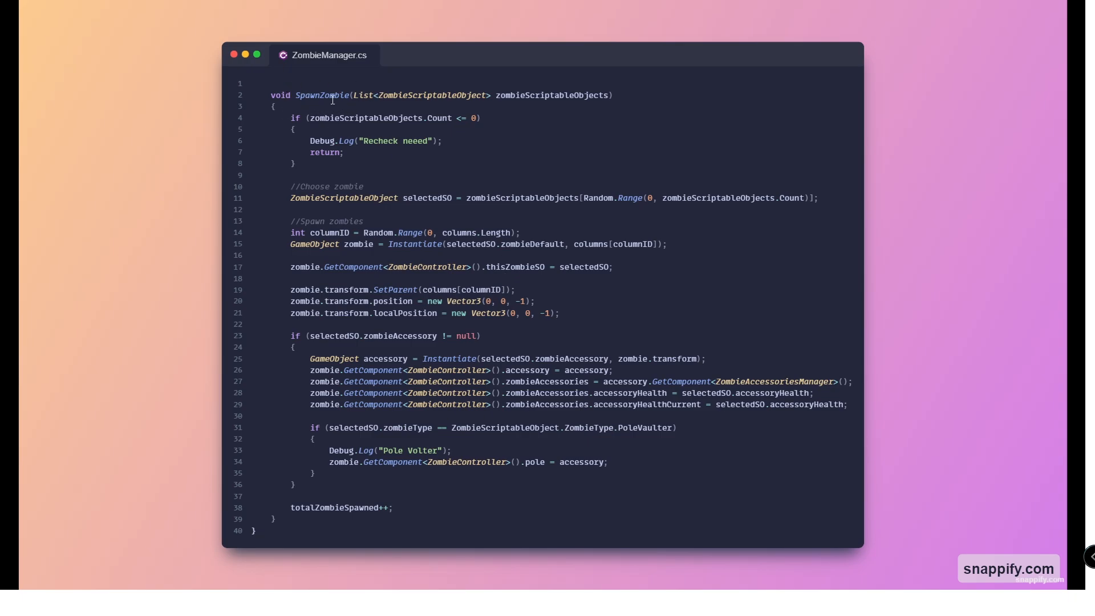
mouse_move(323, 108)
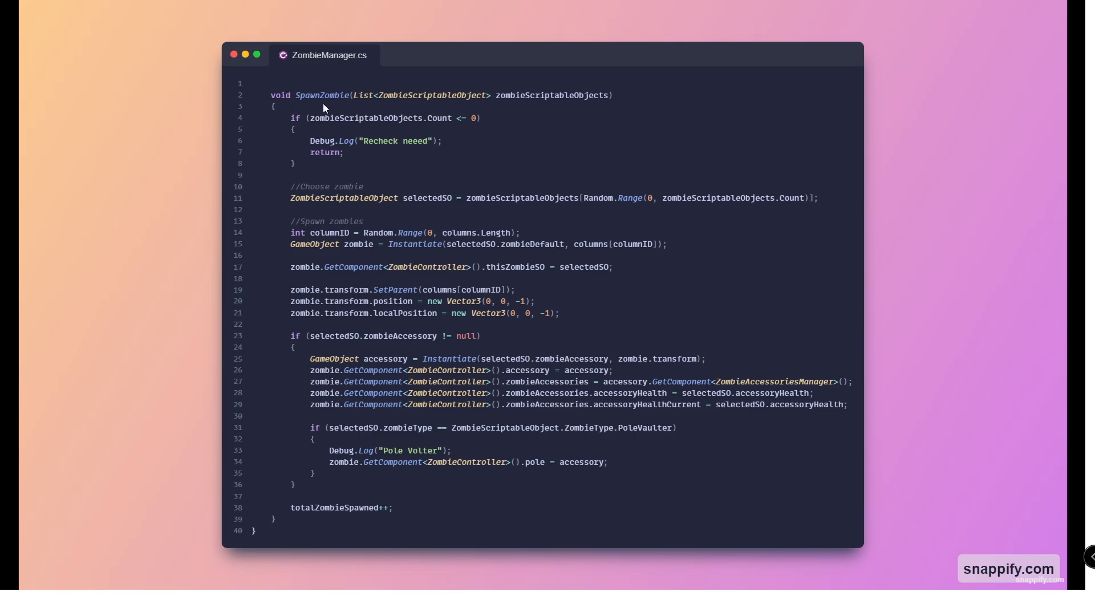
mouse_move(408, 484)
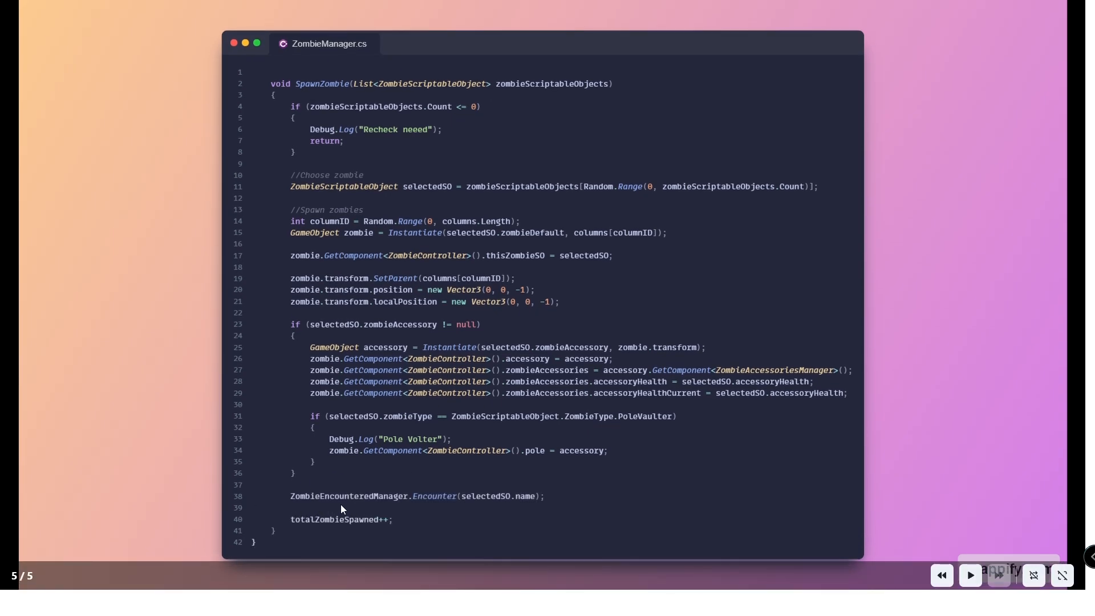
mouse_move(486, 509)
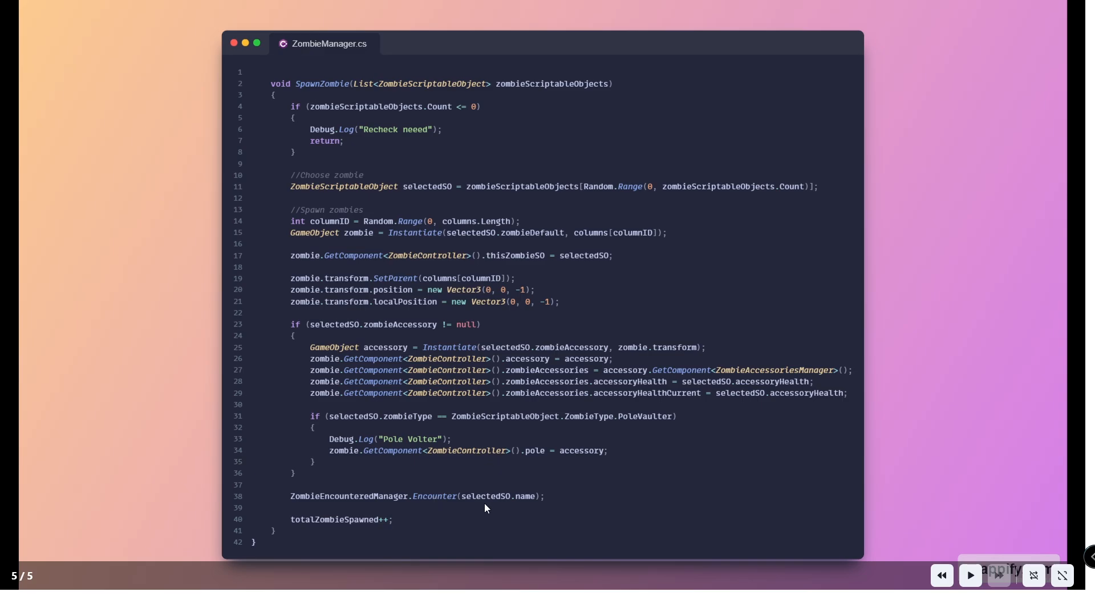
mouse_move(559, 522)
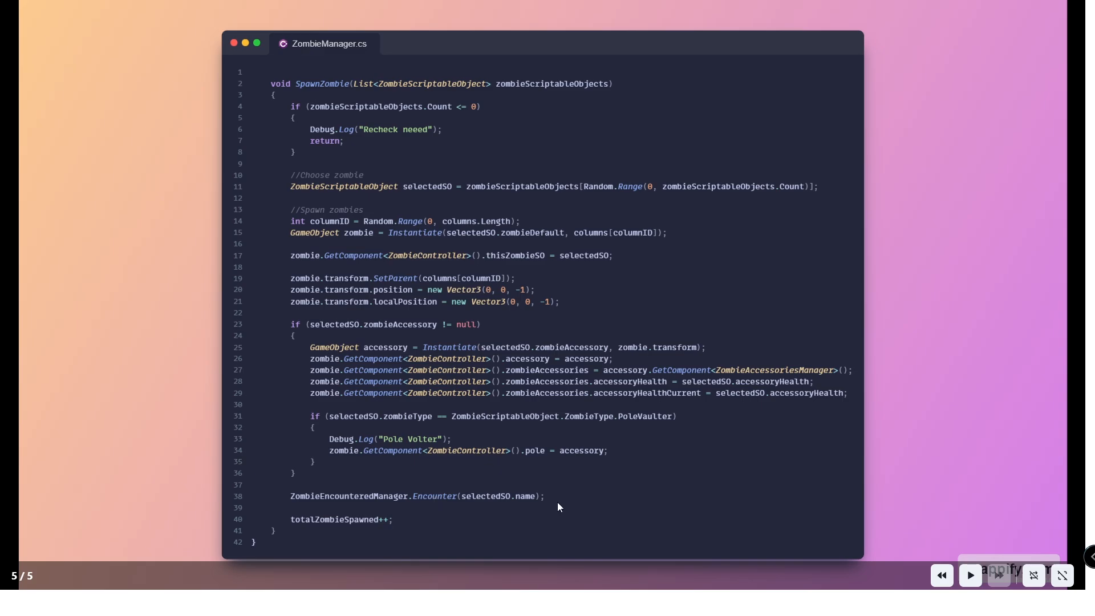
mouse_move(482, 509)
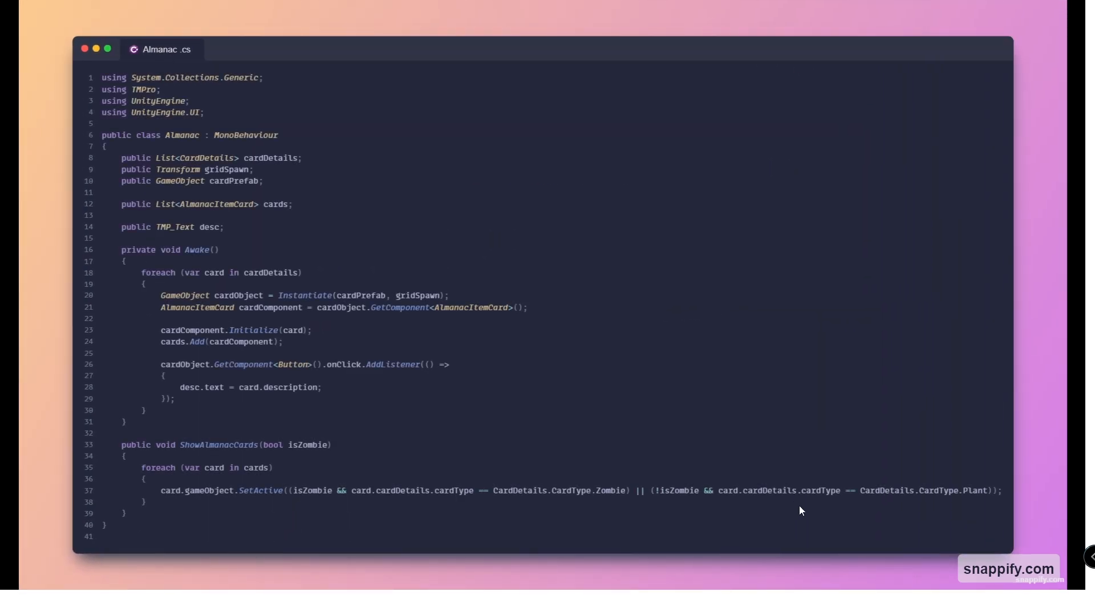
Leave the fullscreen presentation and restart it from the current slide
left_click(597, 46)
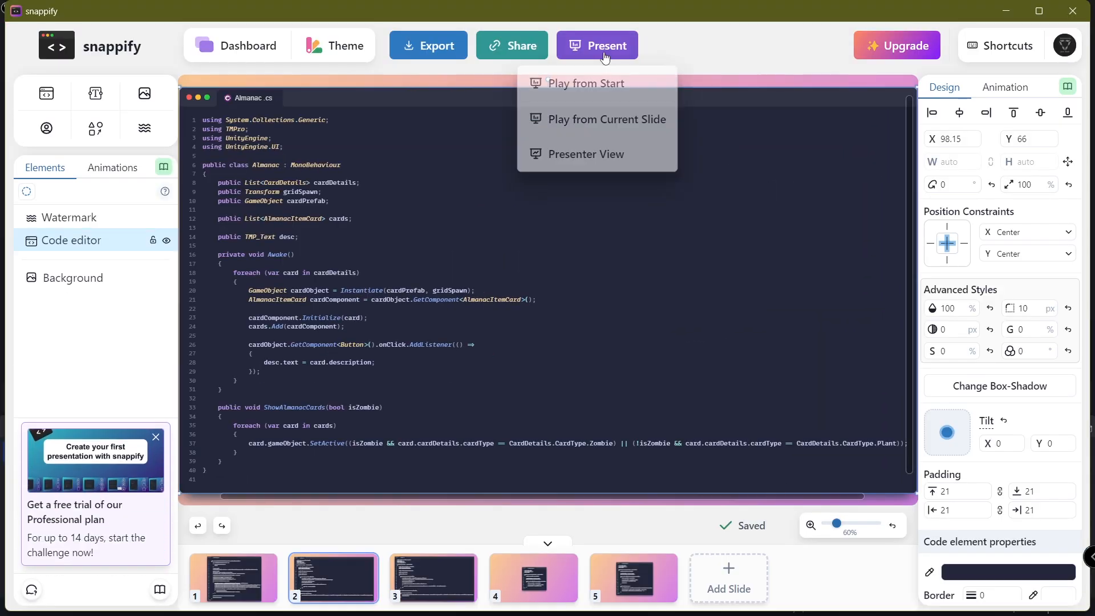
left_click(586, 83)
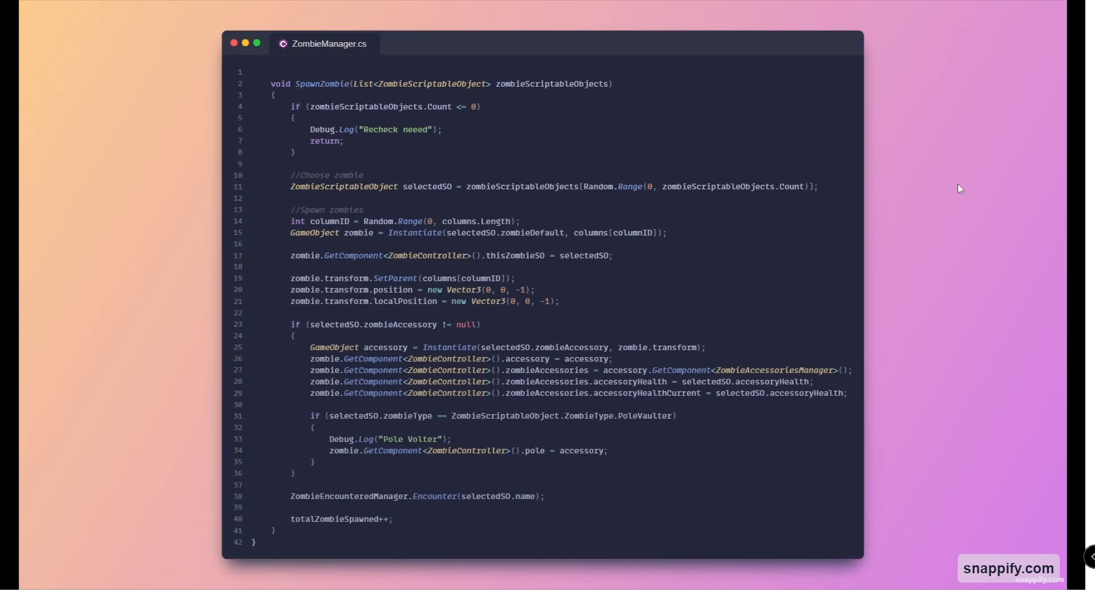
mouse_move(885, 242)
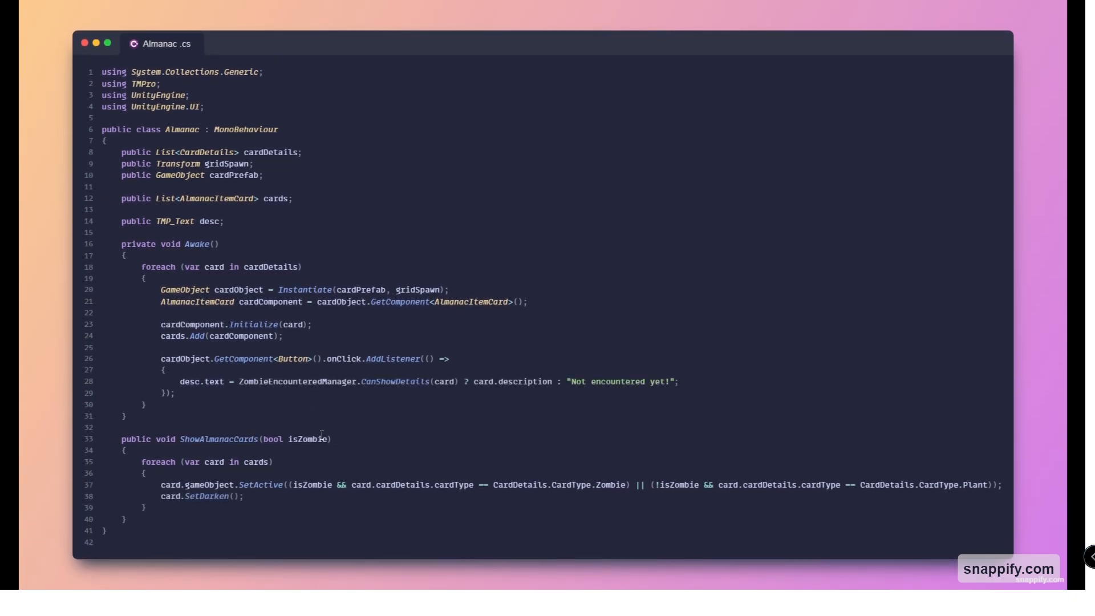
mouse_move(213, 381)
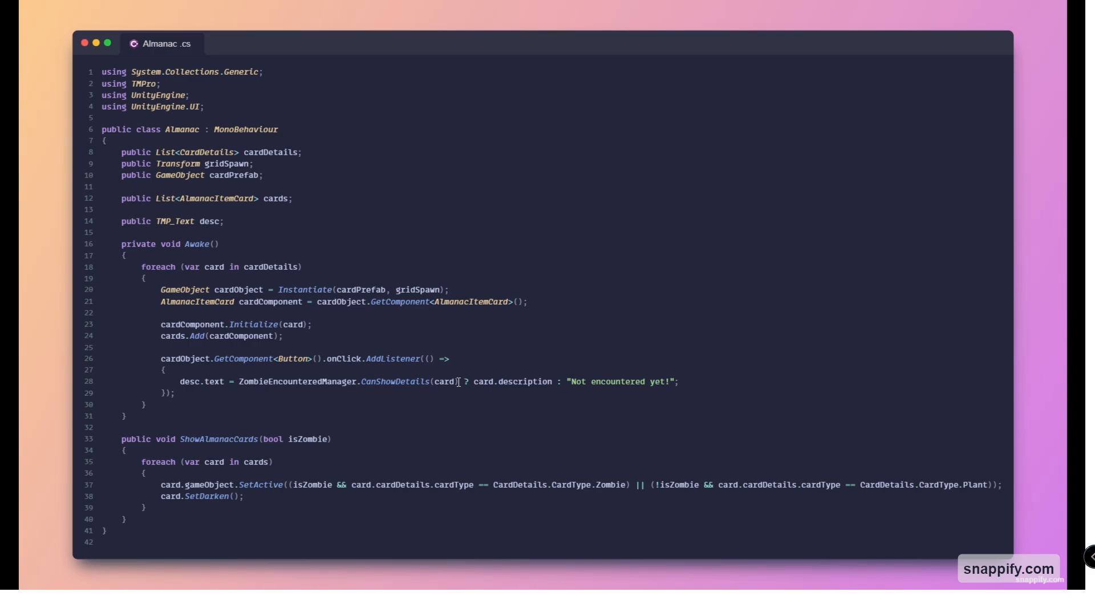
mouse_move(417, 397)
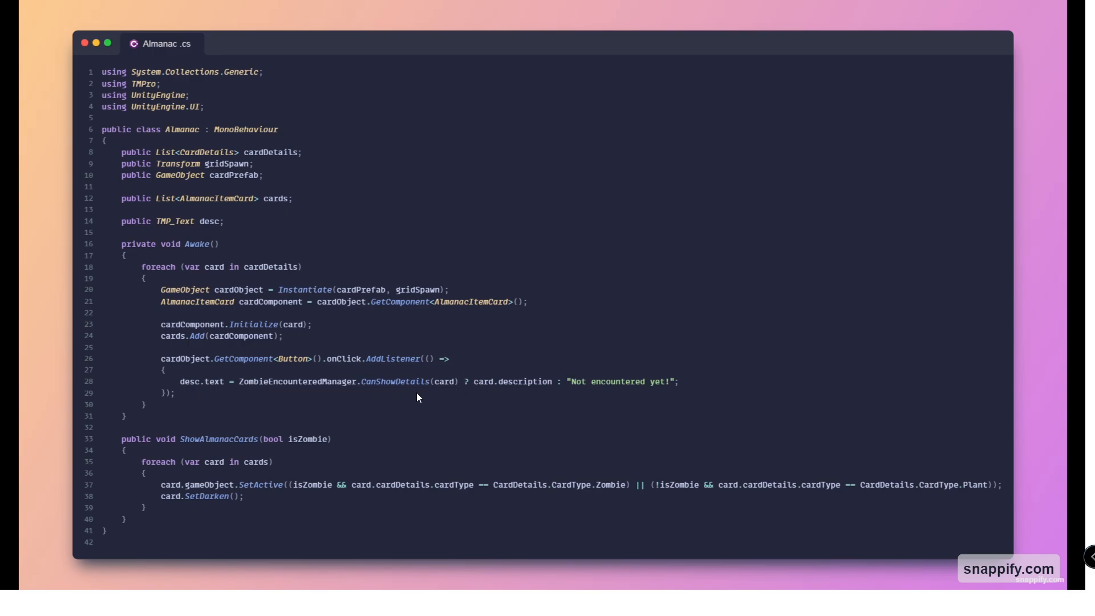
mouse_move(467, 379)
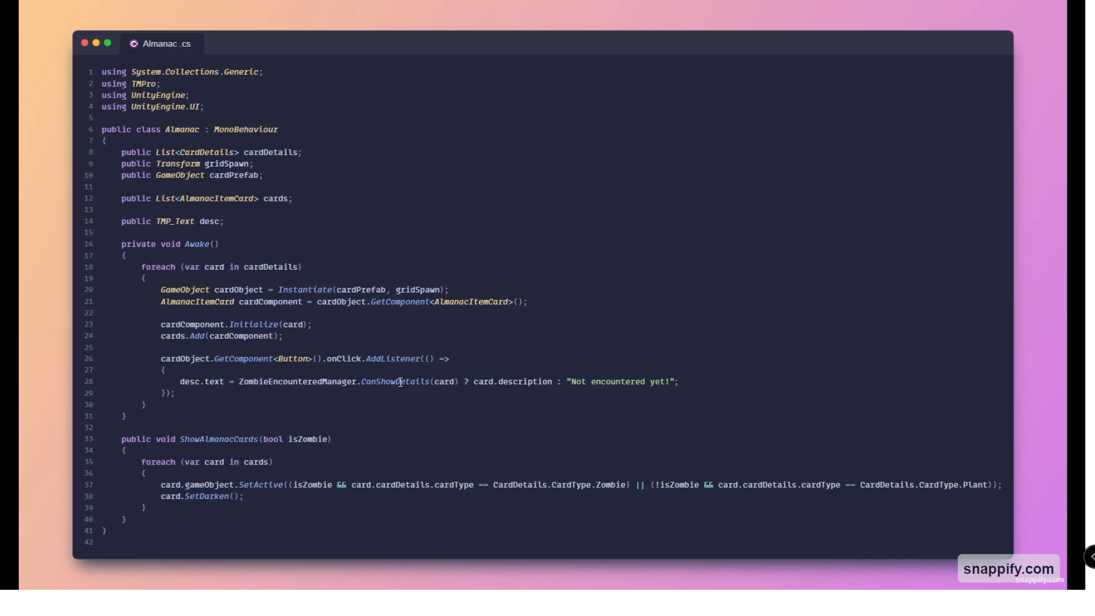
mouse_move(472, 340)
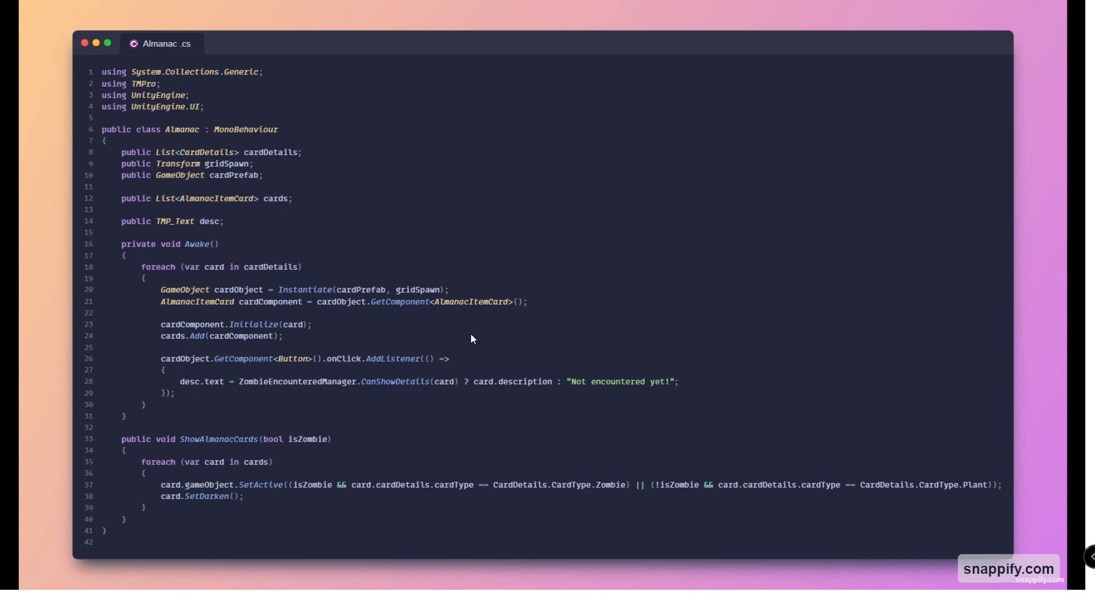
mouse_move(390, 416)
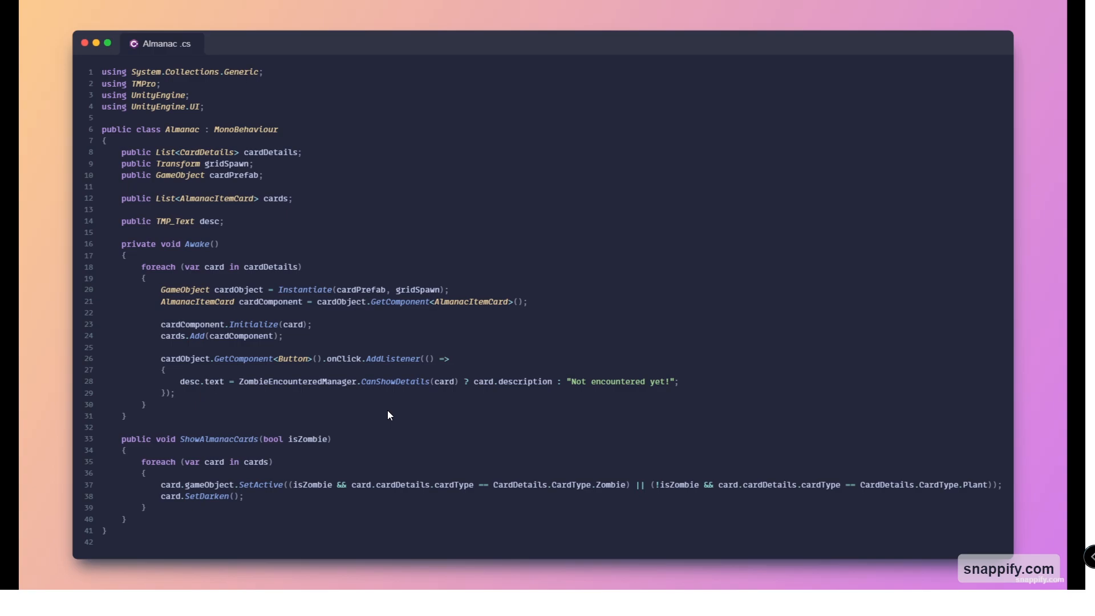
mouse_move(365, 425)
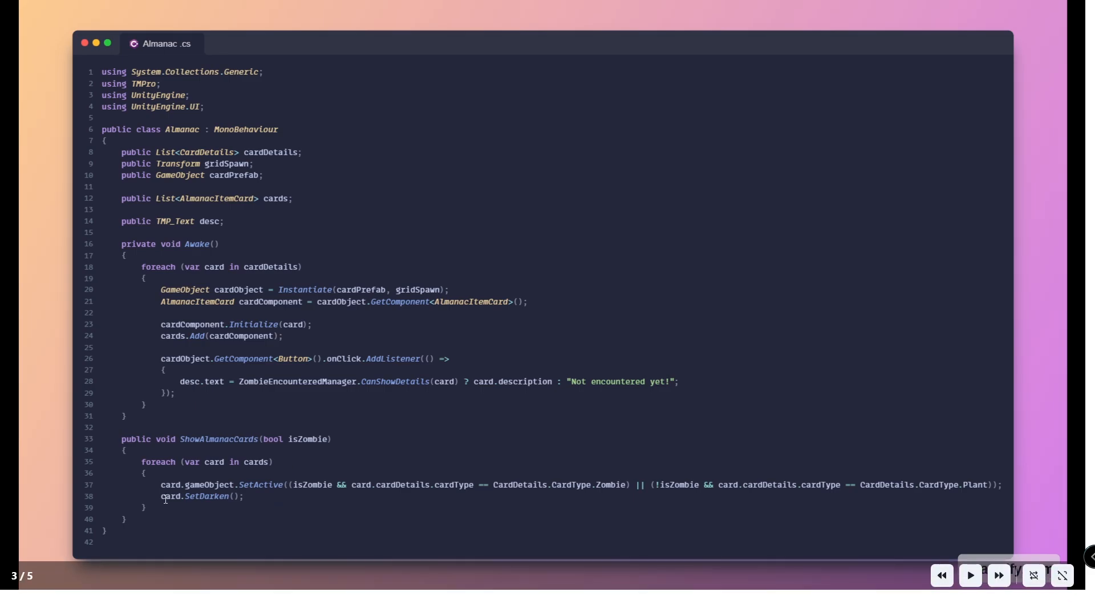
mouse_move(197, 500)
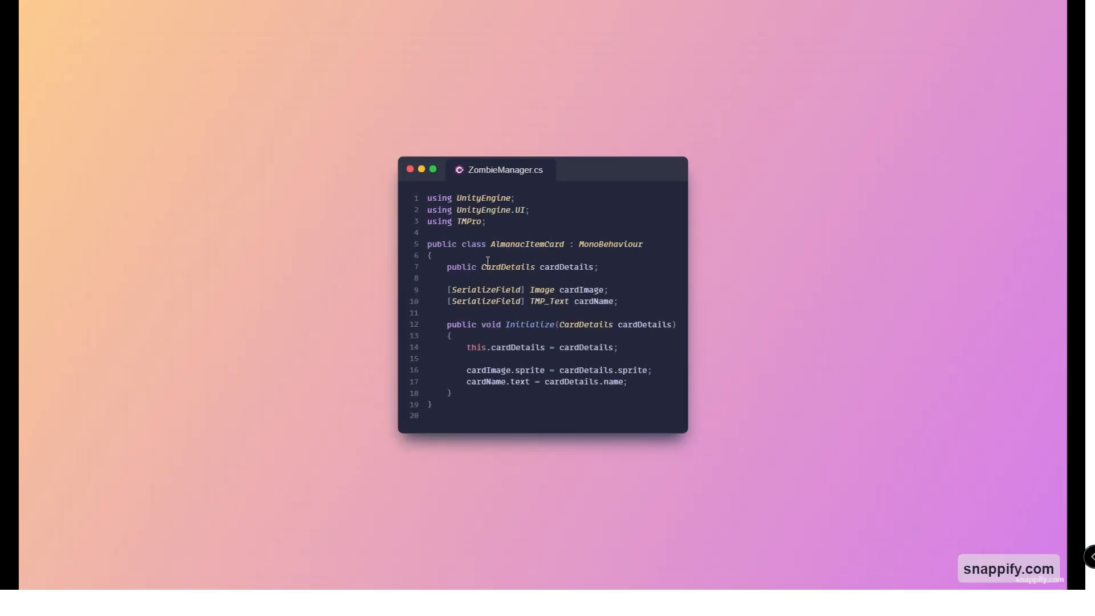
mouse_move(629, 346)
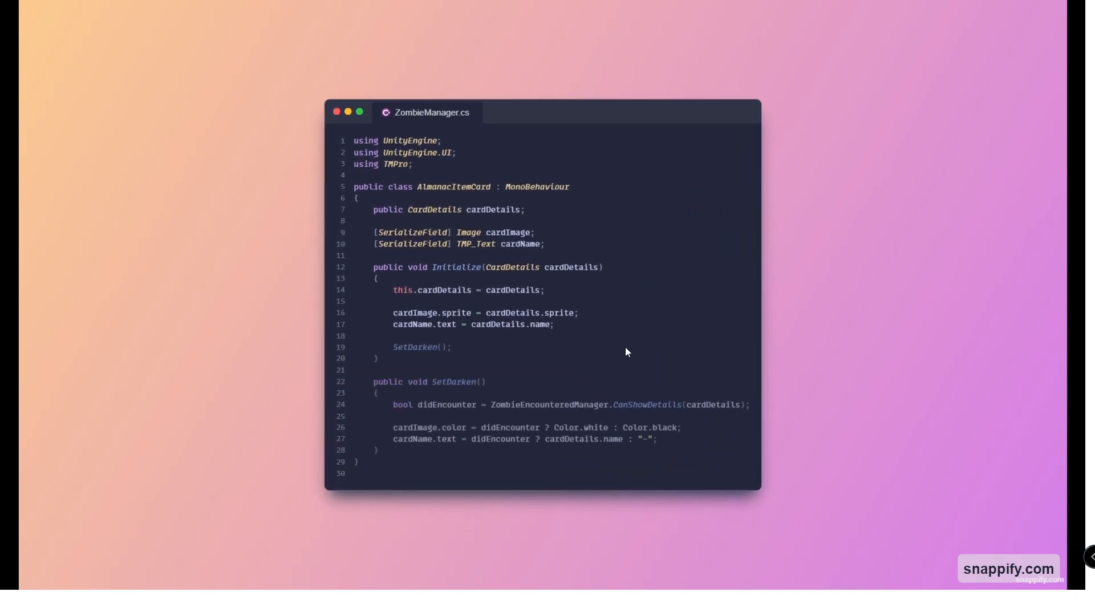
mouse_move(494, 397)
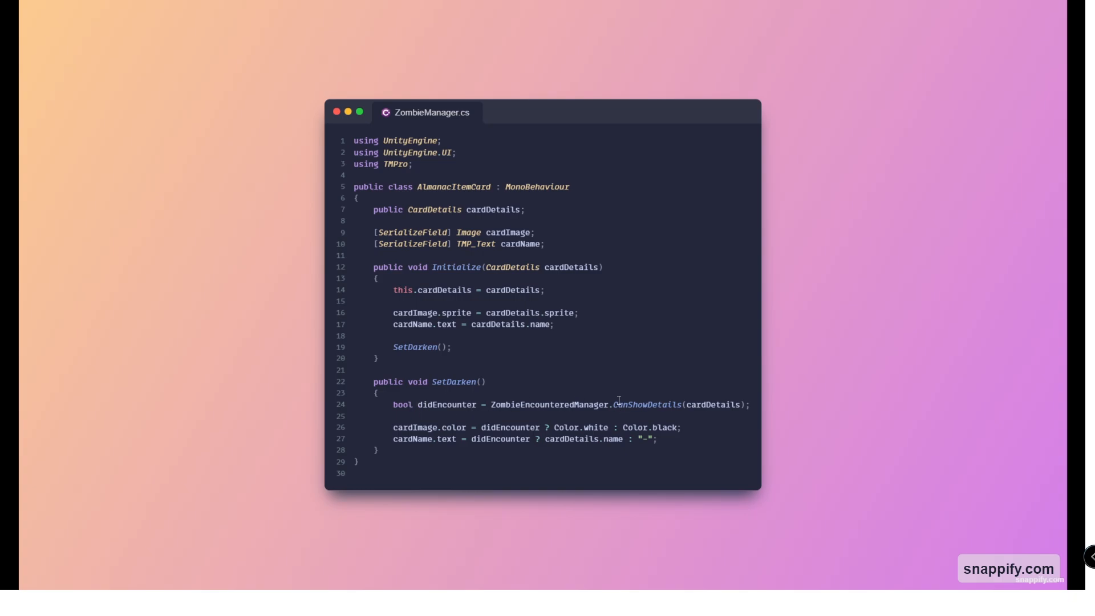
mouse_move(410, 416)
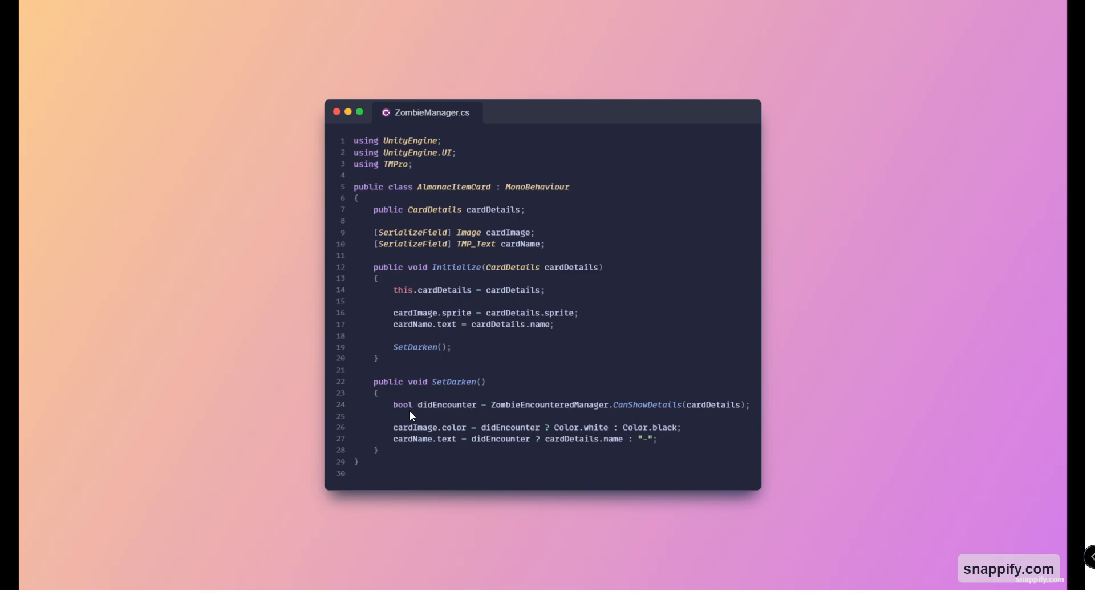
mouse_move(549, 427)
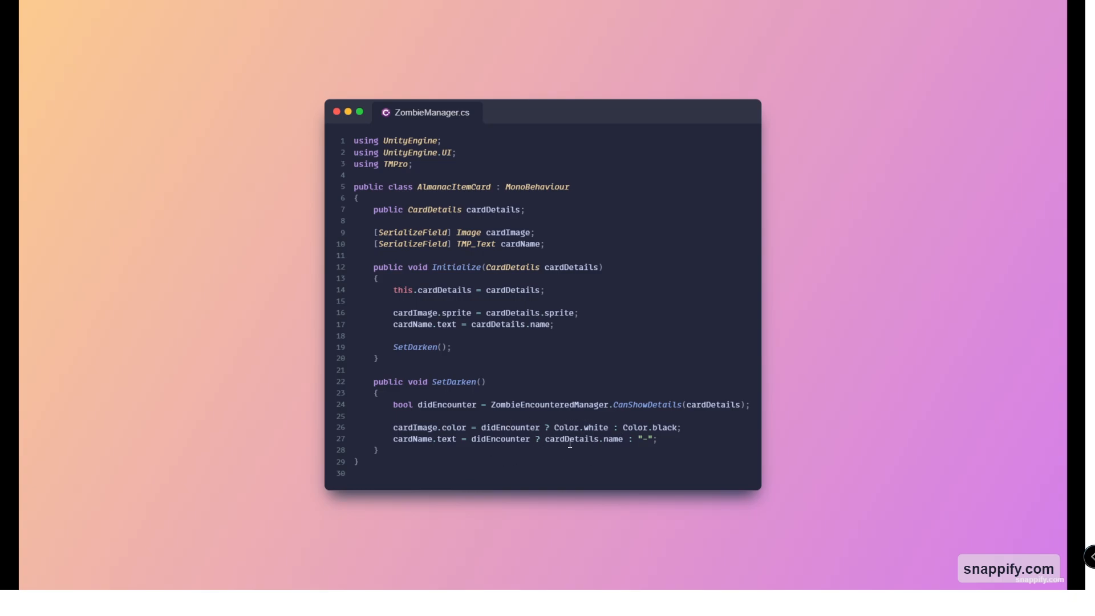
mouse_move(510, 200)
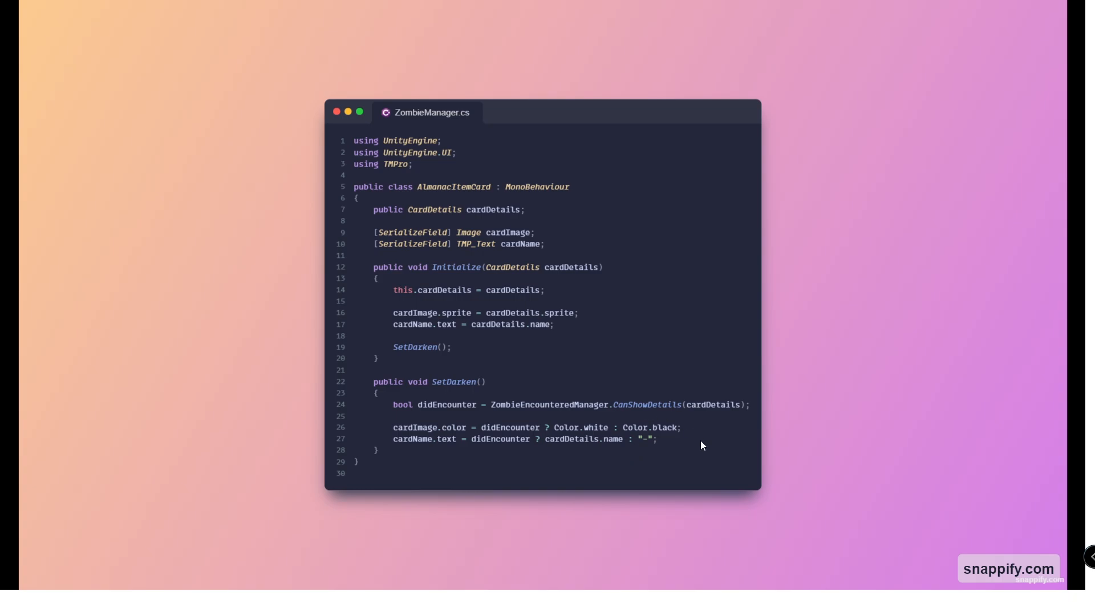
mouse_move(643, 454)
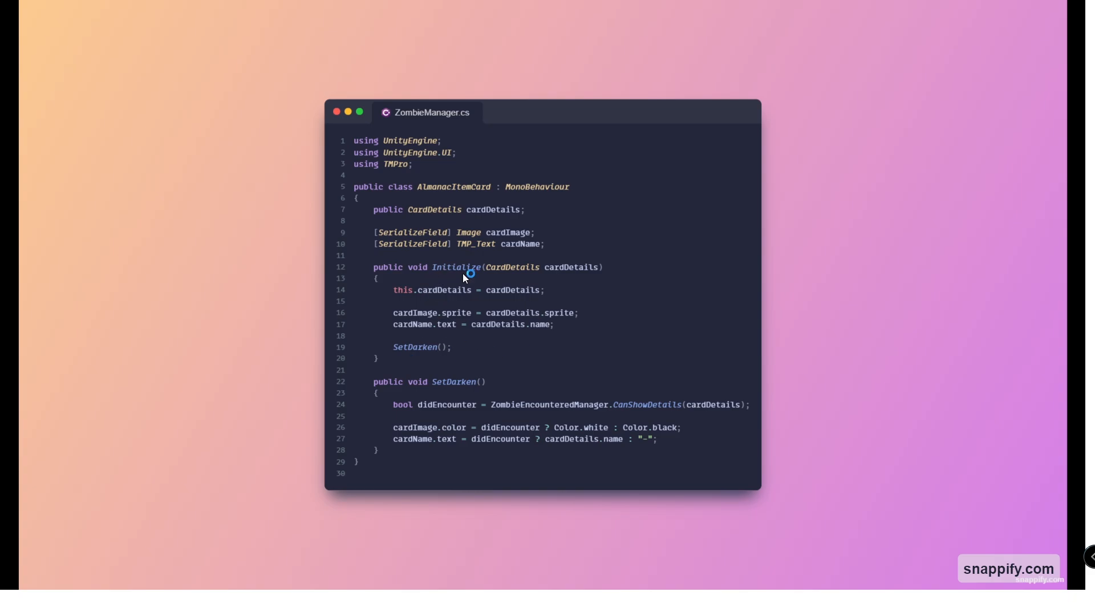
mouse_move(600, 351)
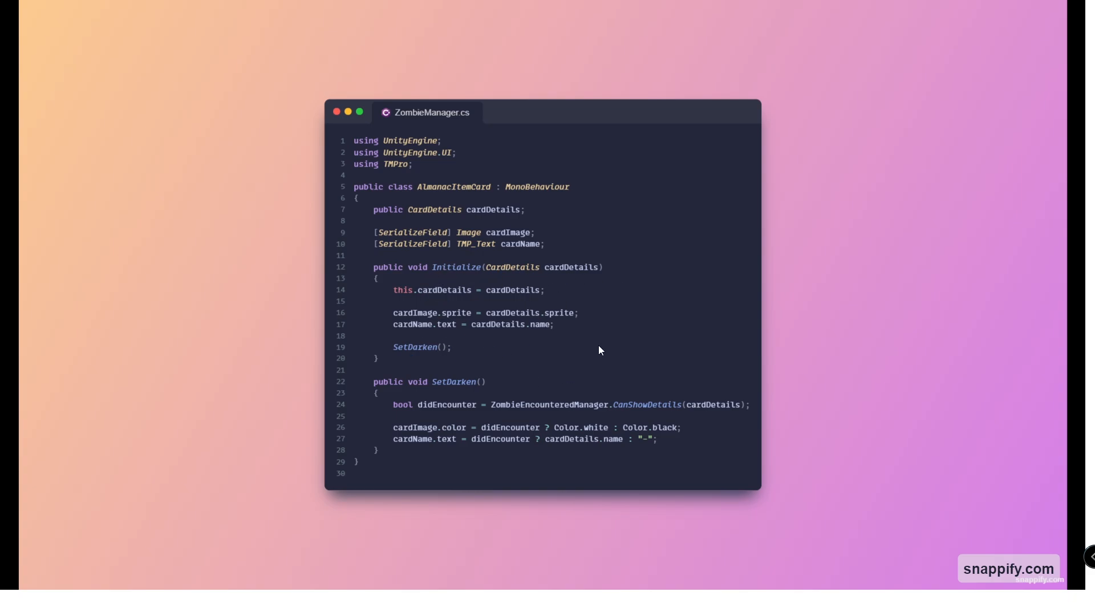
mouse_move(588, 351)
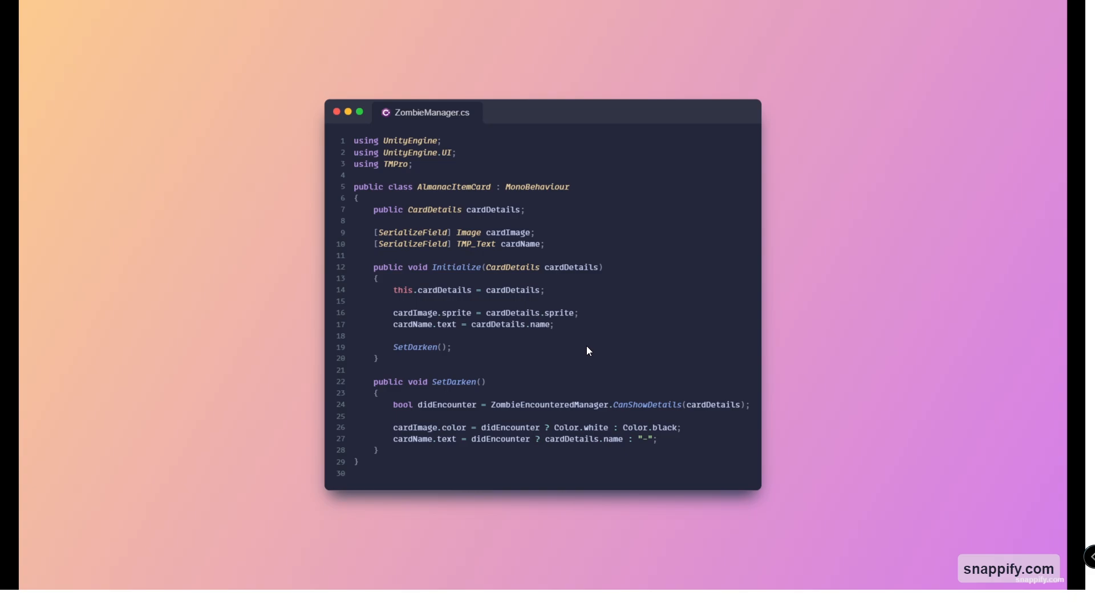
mouse_move(583, 347)
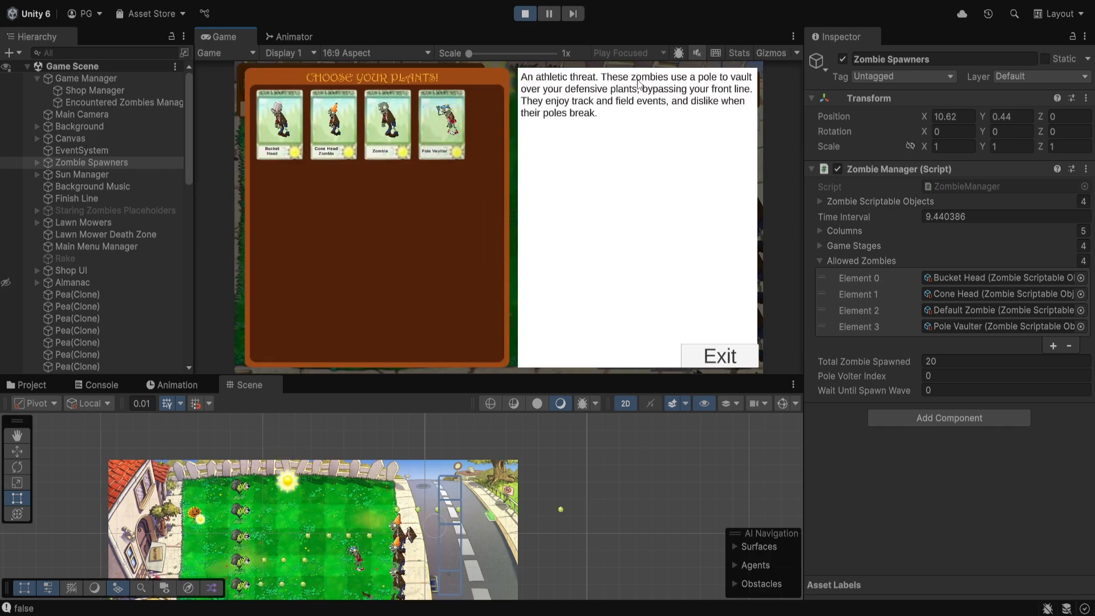
Exit the almanac back to the lawn and collect a falling sun
left_click(718, 355)
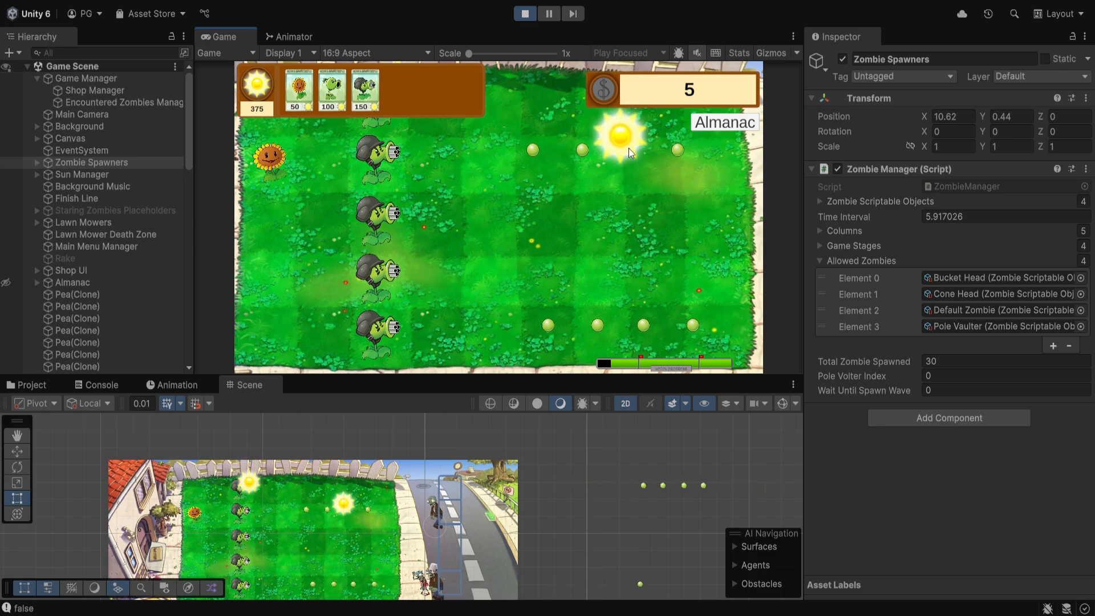
left_click(621, 135)
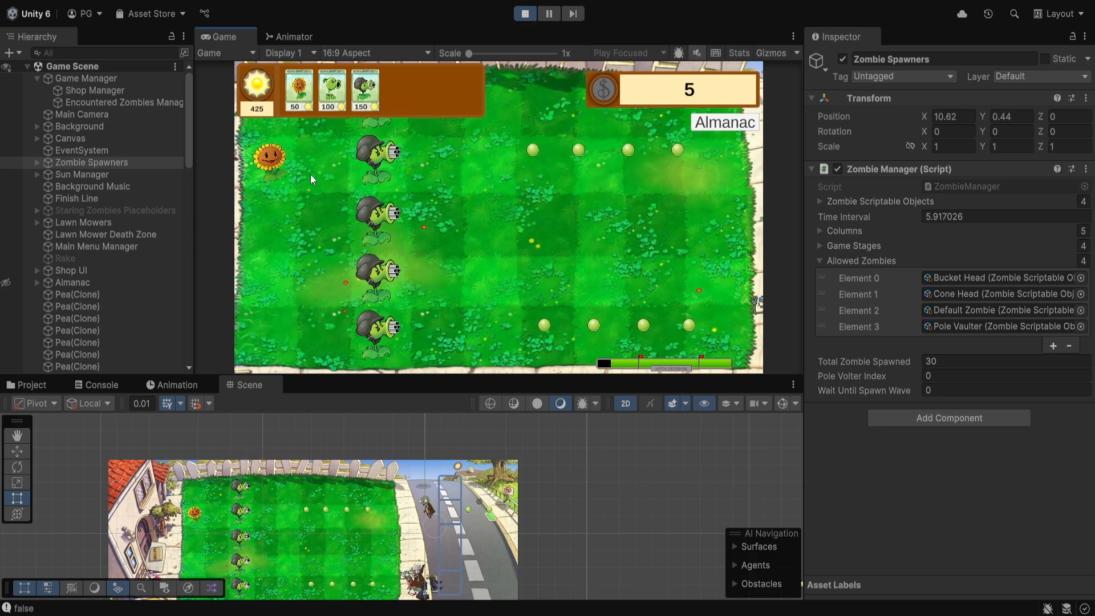